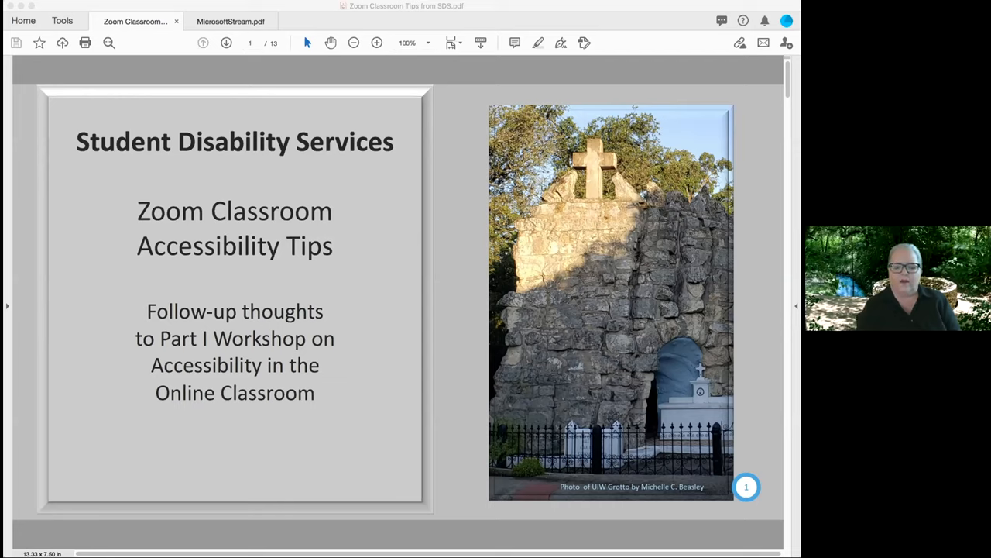
{"action": "mouse_move", "coordinate": [295, 434]}
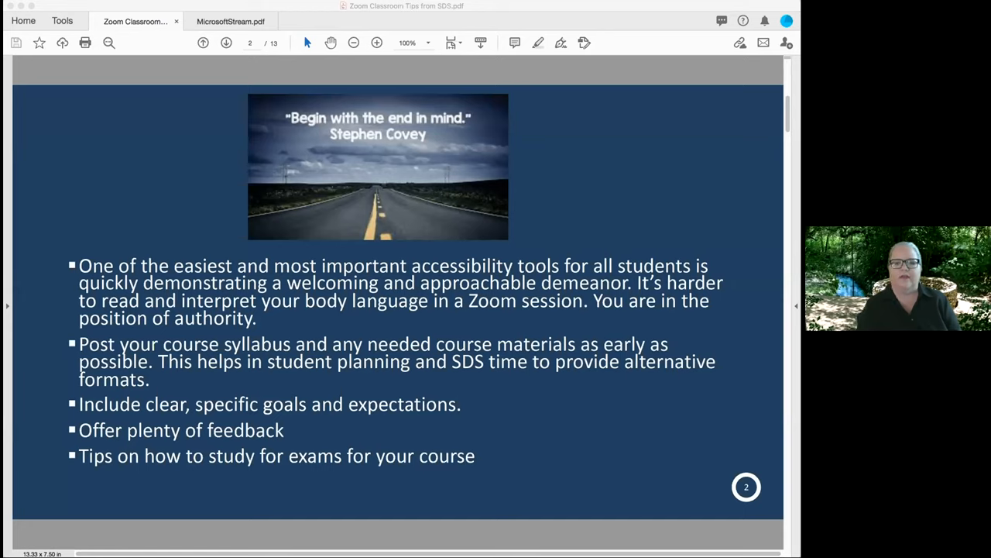
{"action": "mouse_move", "coordinate": [315, 210]}
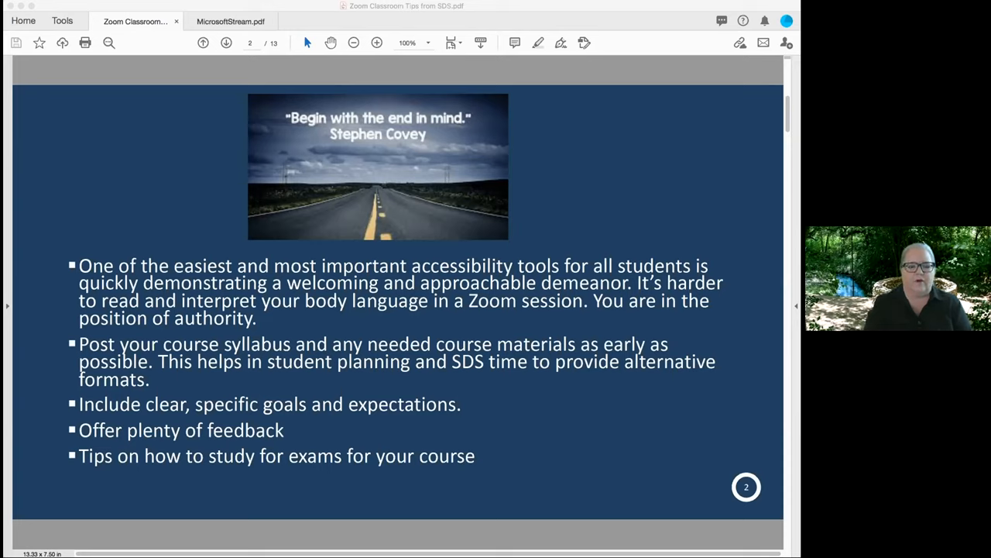
{"action": "mouse_move", "coordinate": [553, 470]}
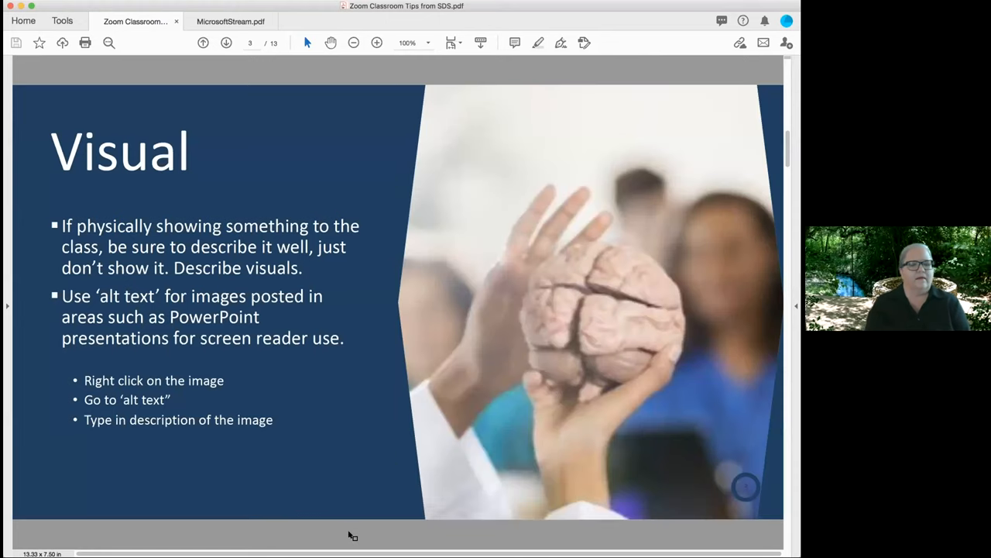
Advance the PDF to page 4, about distracting backgrounds and background noise.
{"action": "left_click", "coordinate": [226, 43]}
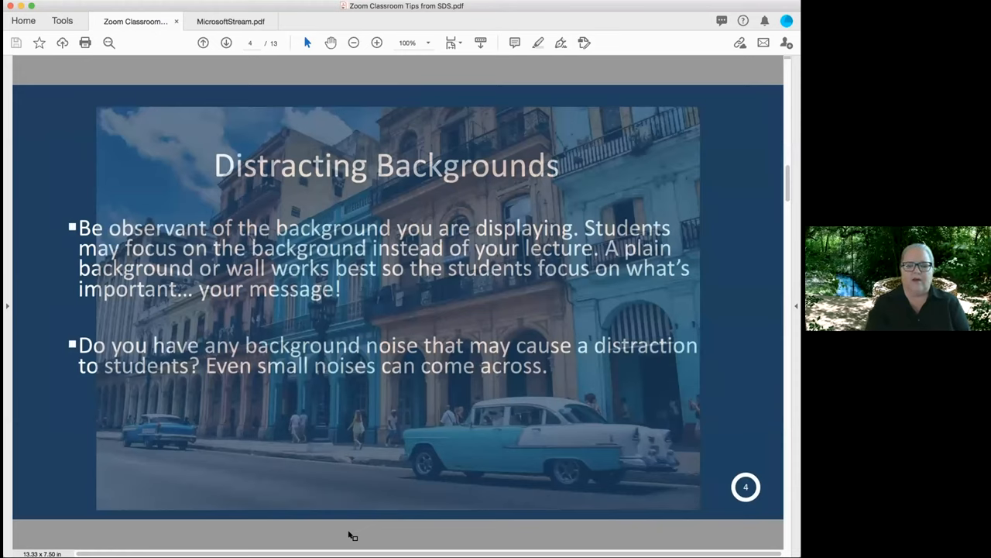
{"action": "mouse_move", "coordinate": [230, 531]}
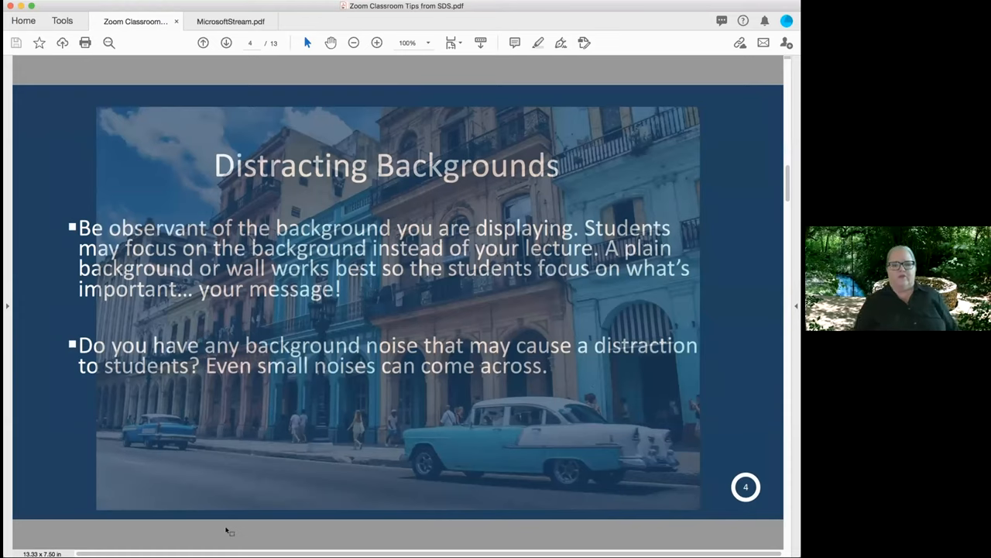
{"action": "mouse_move", "coordinate": [234, 542]}
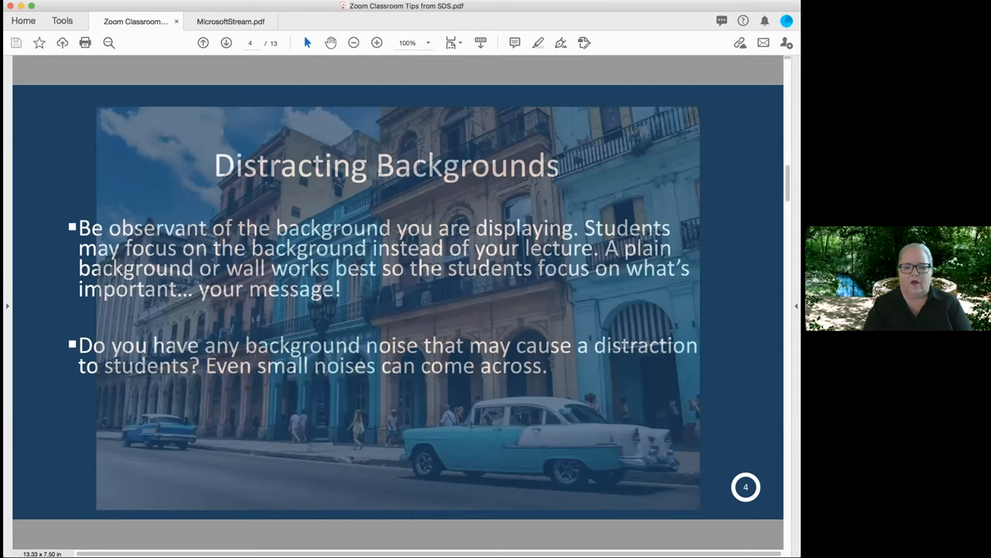
{"action": "mouse_move", "coordinate": [697, 537]}
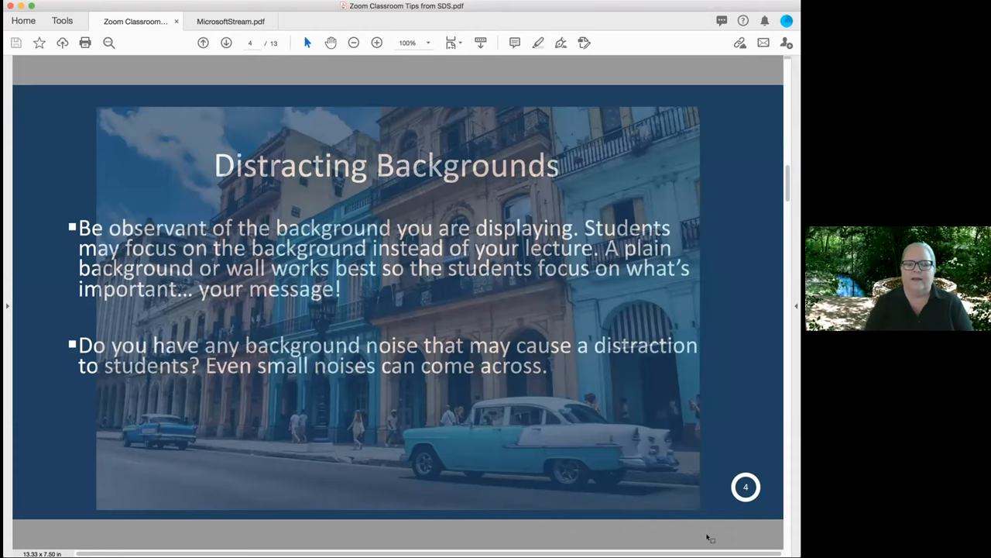
{"action": "left_click", "coordinate": [226, 42]}
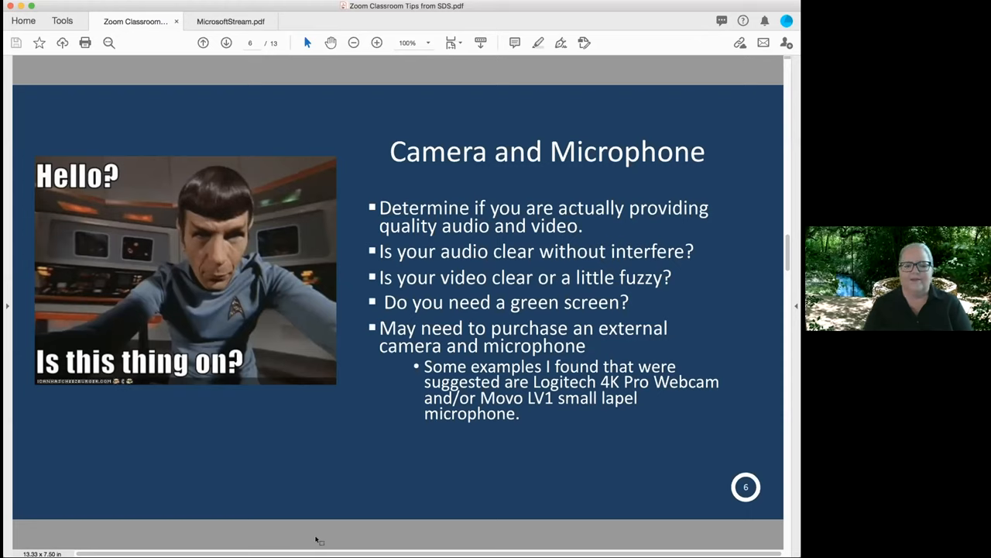
{"action": "left_click", "coordinate": [226, 42]}
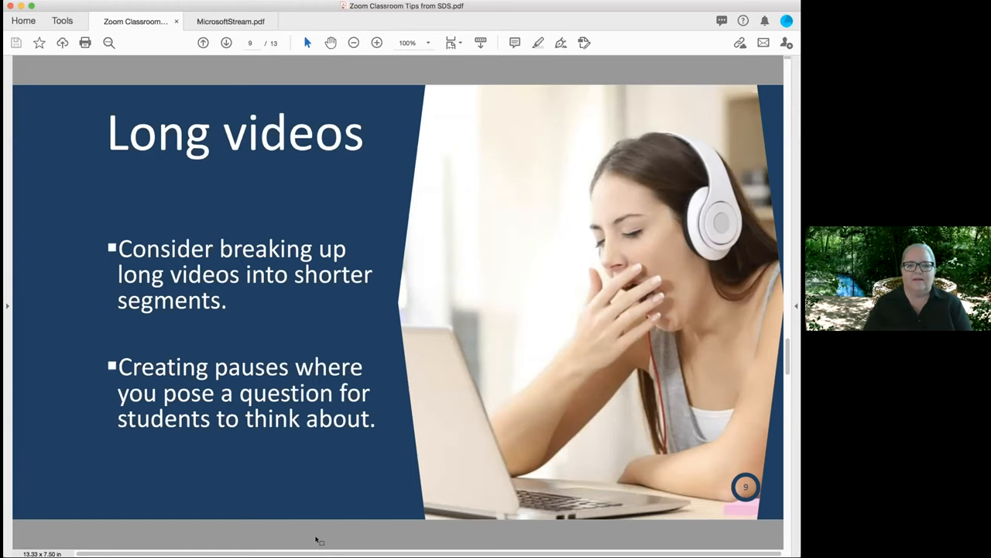
Move the Zoom Classroom Tips PDF forward to page 11, Video Remote Interpreting.
{"action": "left_click", "coordinate": [226, 42]}
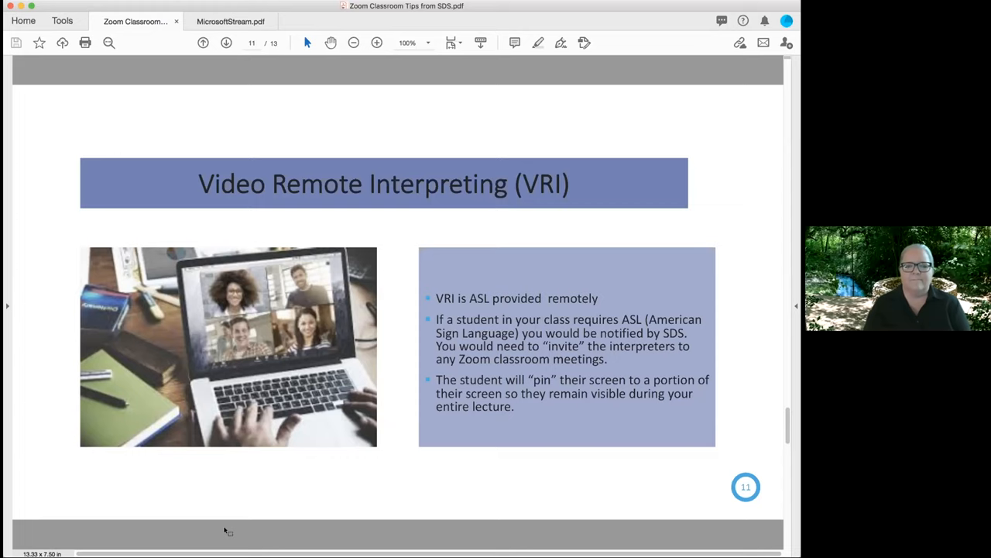
Page past the Zoom Resource slide to page 13 of 13, the Thank You slide.
{"action": "left_click", "coordinate": [226, 42]}
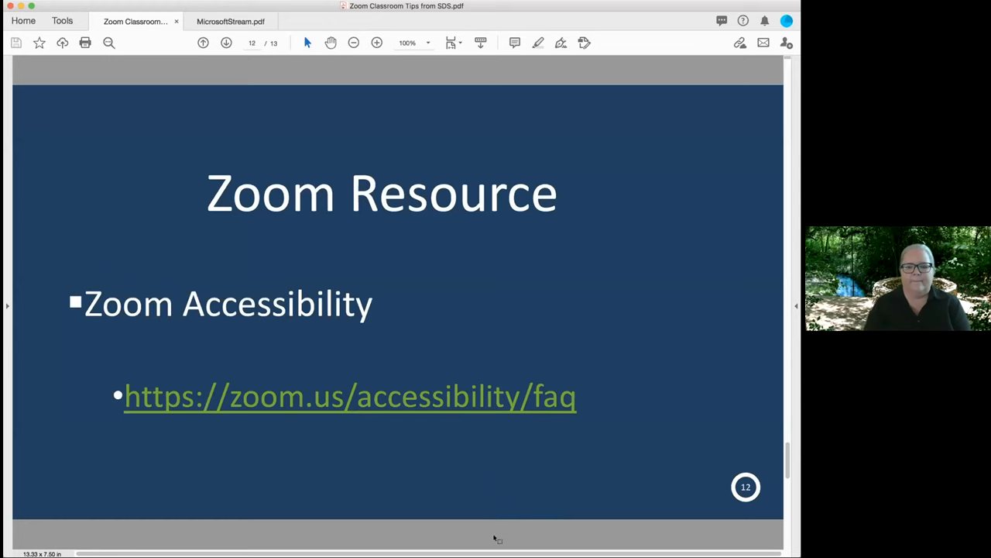
{"action": "left_click", "coordinate": [226, 42]}
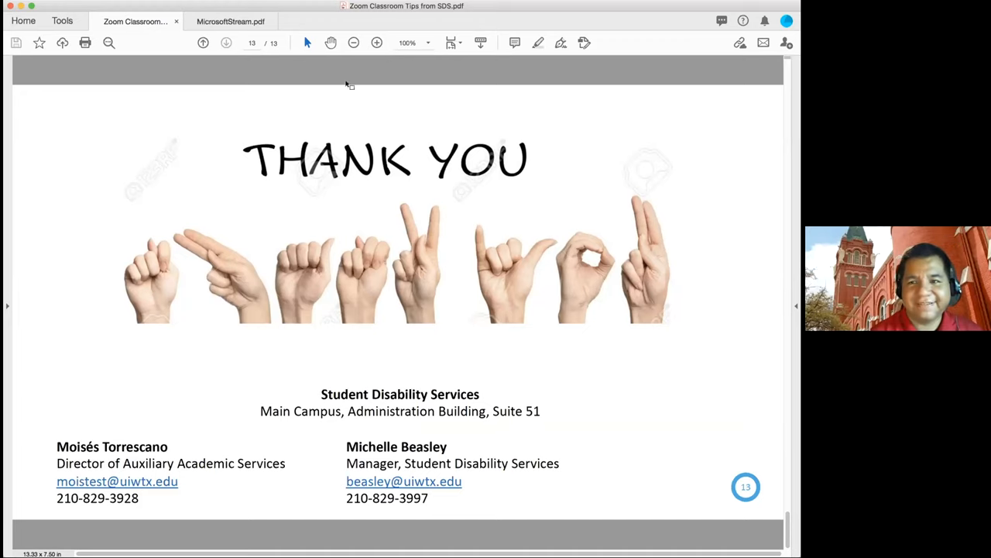
Switch to the MicrosoftStream.pdf document, showing page 2 about Cardinal Apps.
{"action": "left_click", "coordinate": [230, 21]}
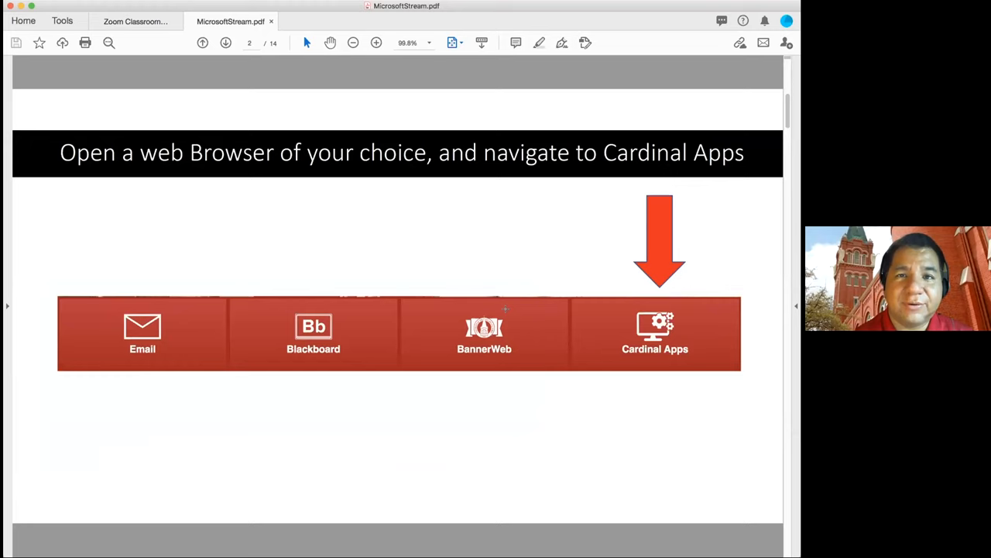
Page through the sign-in and Employee Mail pages to page 5, the Waffle button slide.
{"action": "left_click", "coordinate": [226, 42]}
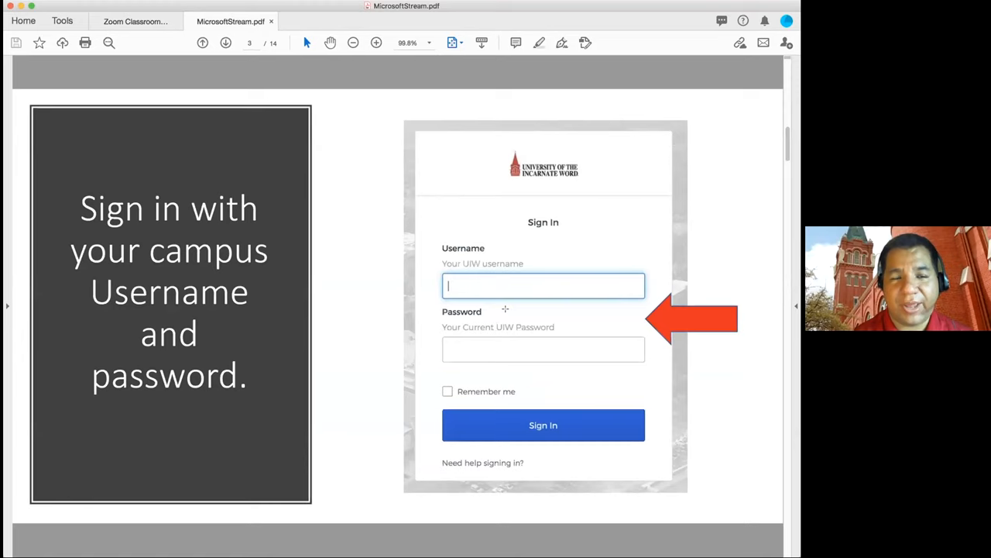
{"action": "left_click", "coordinate": [226, 42]}
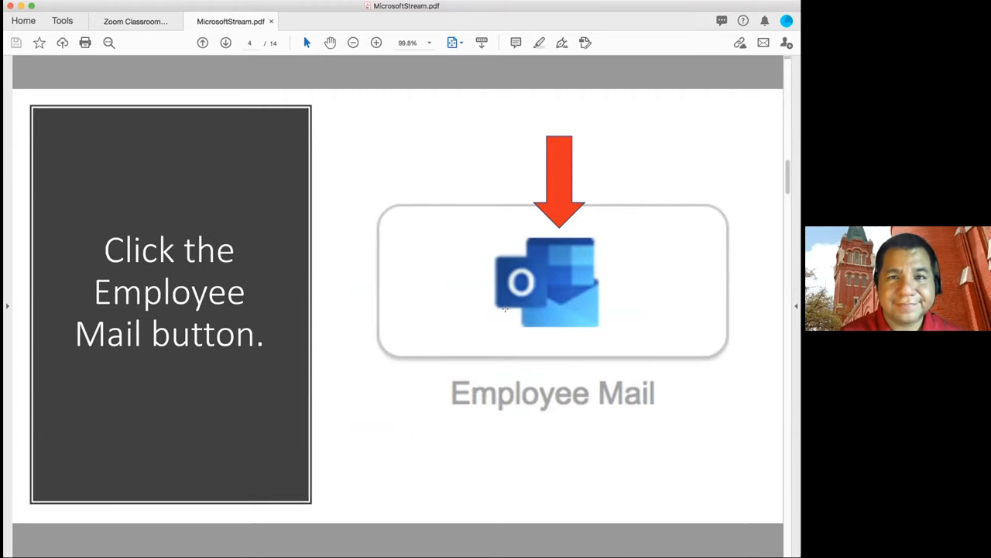
{"action": "left_click", "coordinate": [225, 42]}
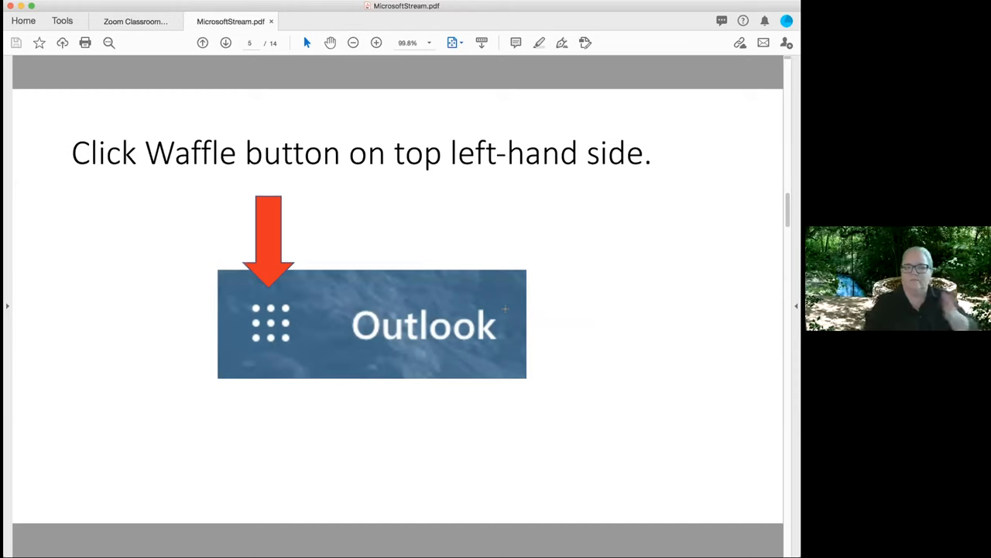
Advance the Microsoft Stream guide to page 10 of 14, about opening Permissions.
{"action": "left_click", "coordinate": [226, 43]}
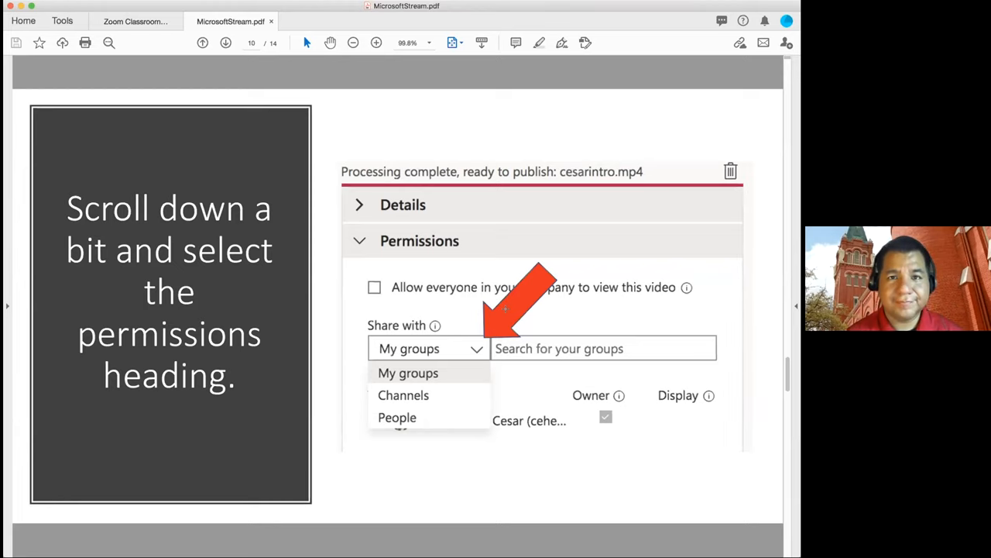
Page through pages 11 and 12 to page 13, viewing the video and its transcript.
{"action": "left_click", "coordinate": [225, 43]}
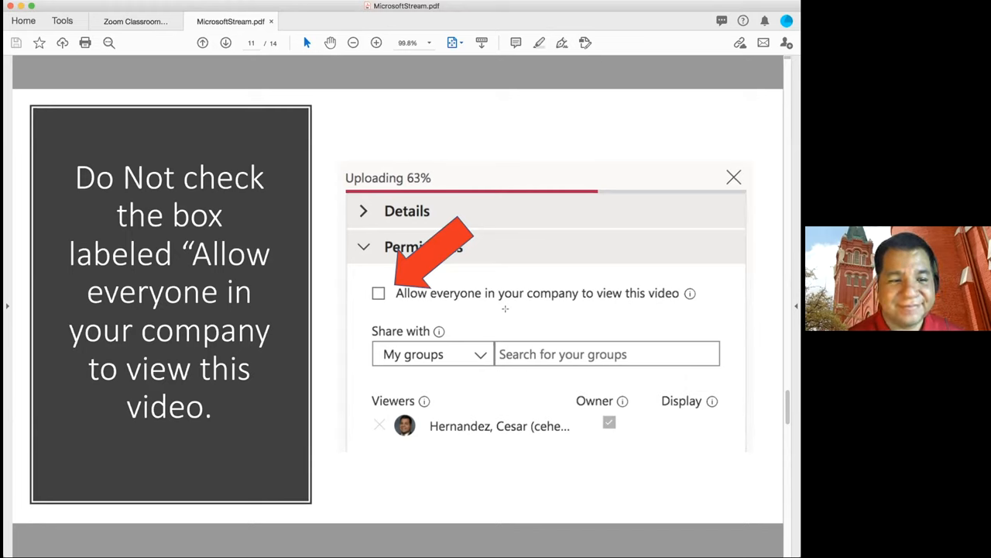
{"action": "left_click", "coordinate": [226, 42]}
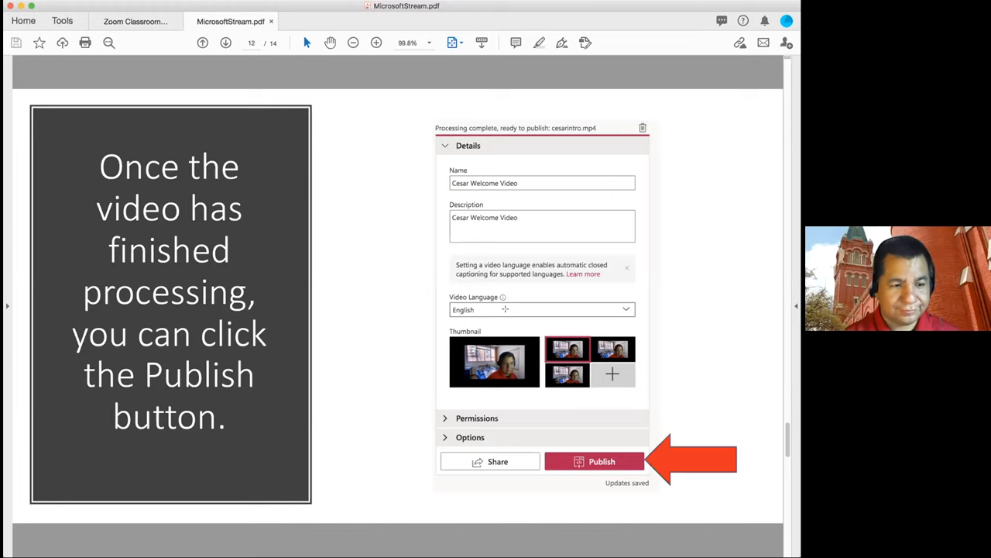
{"action": "left_click", "coordinate": [226, 43]}
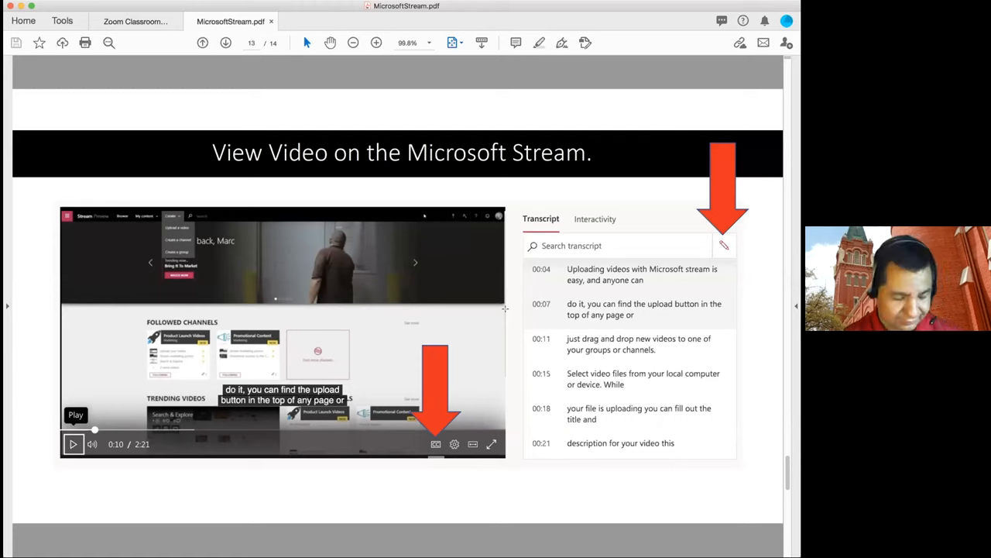
Reach the final Questions page (14 of 14) and bring up the UIW Cardinal Apps portal.
{"action": "left_click", "coordinate": [226, 42]}
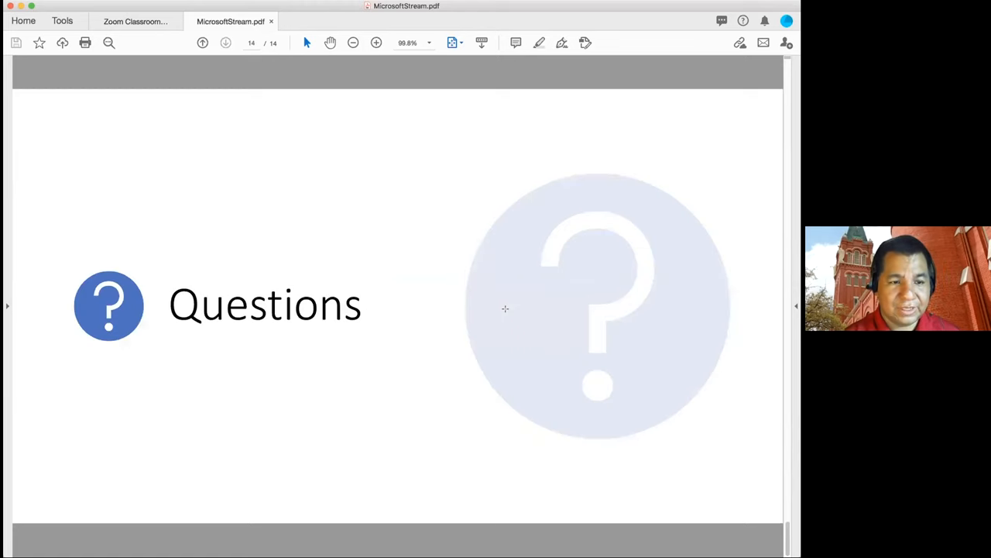
{"action": "left_click", "coordinate": [202, 42]}
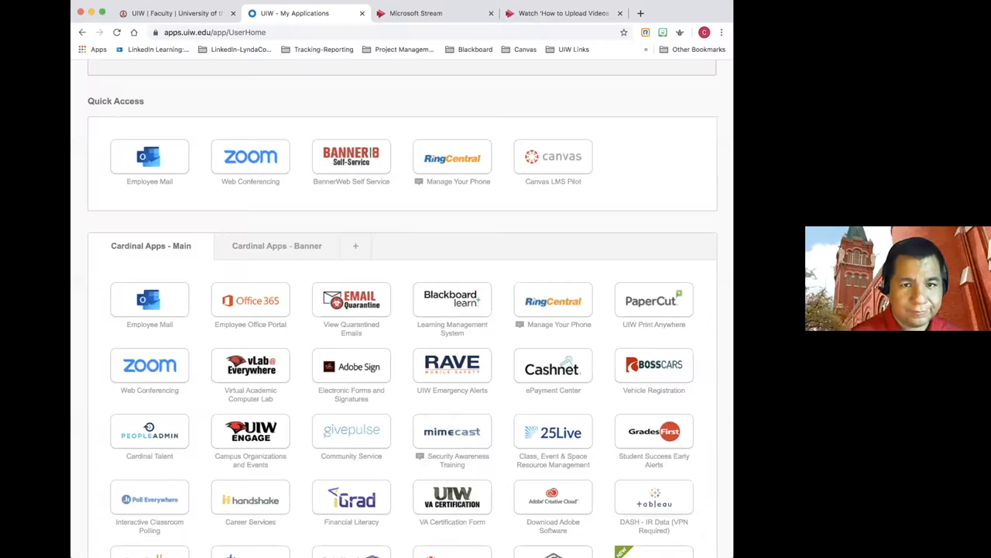
{"action": "mouse_move", "coordinate": [75, 5]}
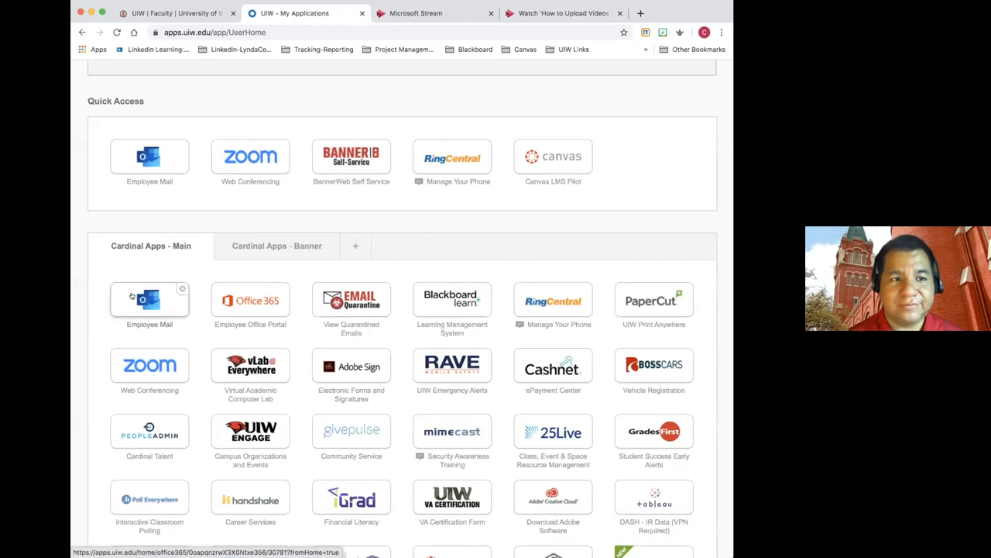
Go to the Microsoft Stream tab and choose Create > Upload video.
{"action": "left_click", "coordinate": [416, 14]}
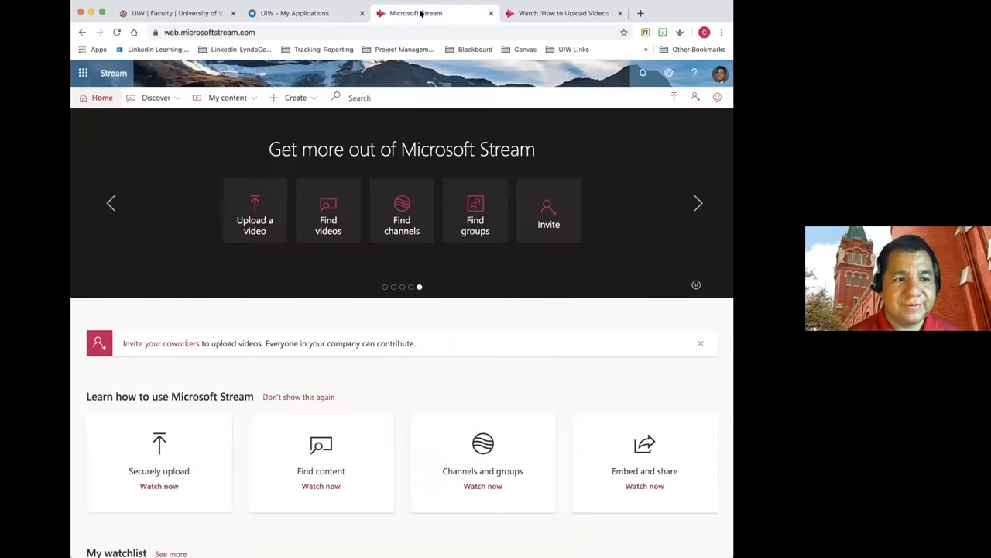
{"action": "mouse_move", "coordinate": [143, 224]}
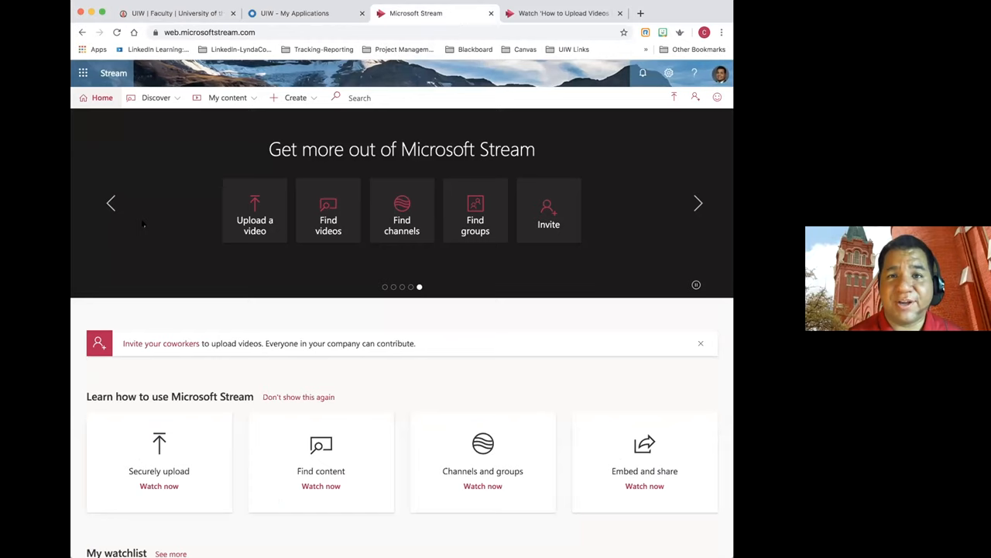
{"action": "mouse_move", "coordinate": [295, 98]}
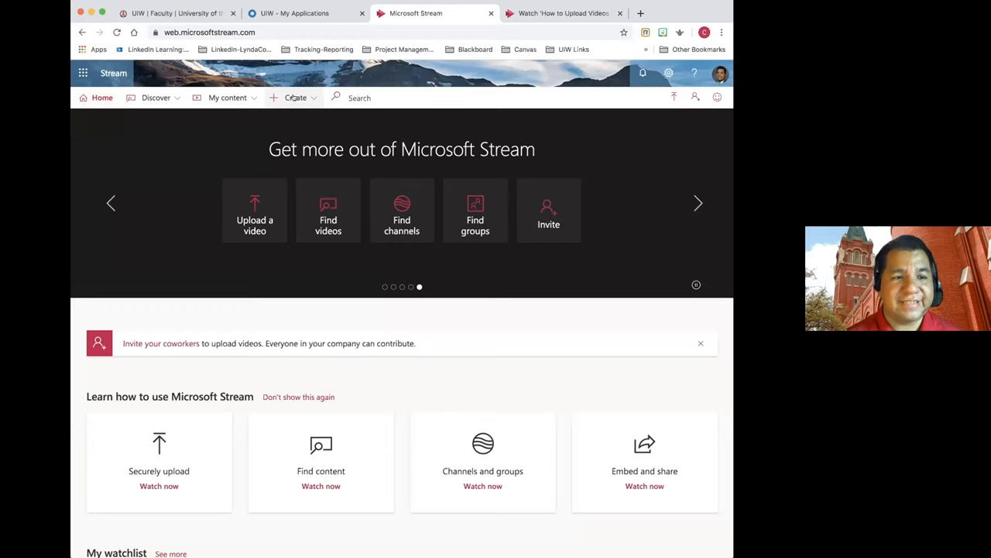
{"action": "left_click", "coordinate": [296, 97]}
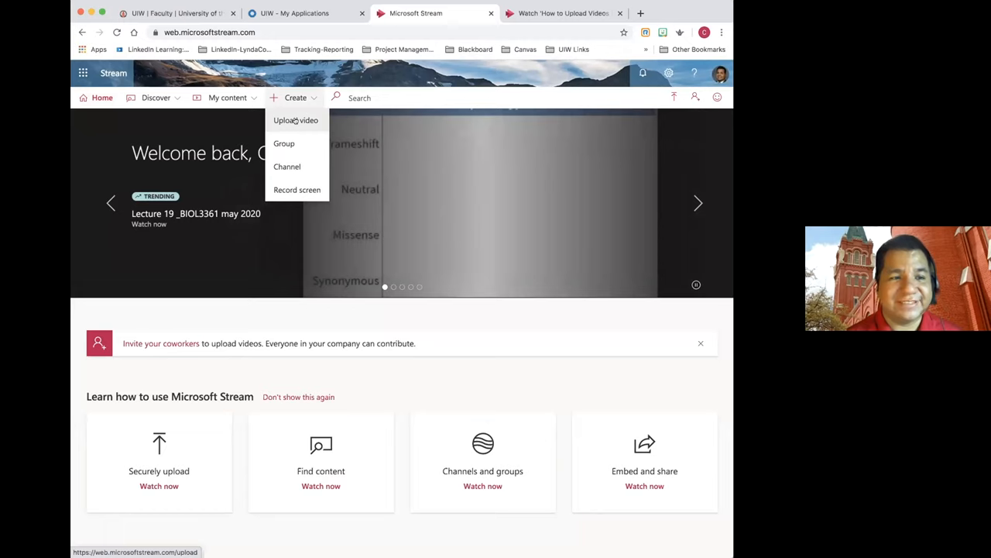
{"action": "left_click", "coordinate": [296, 120]}
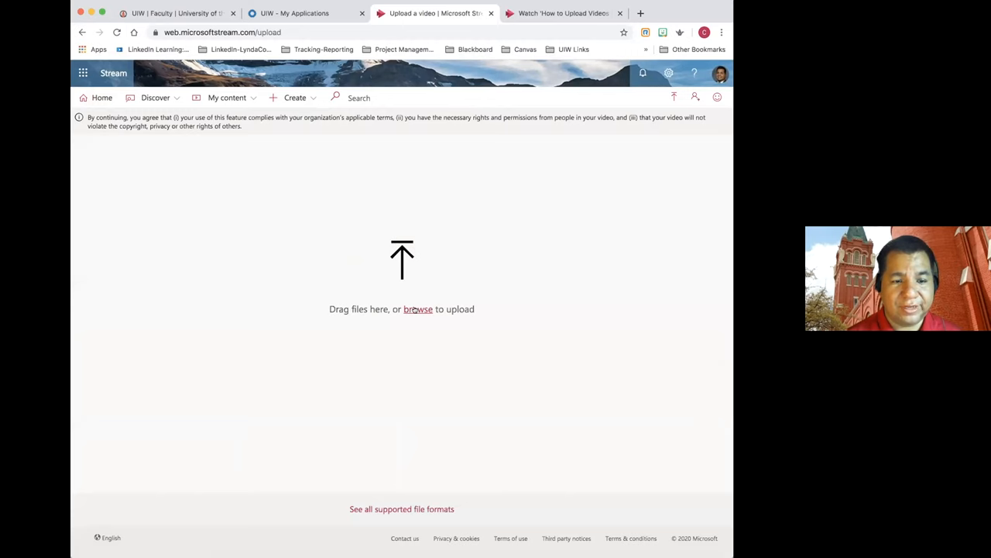
Browse to and upload '1. How to Upload Videos in Stream.mp4'.
{"action": "left_click", "coordinate": [419, 309]}
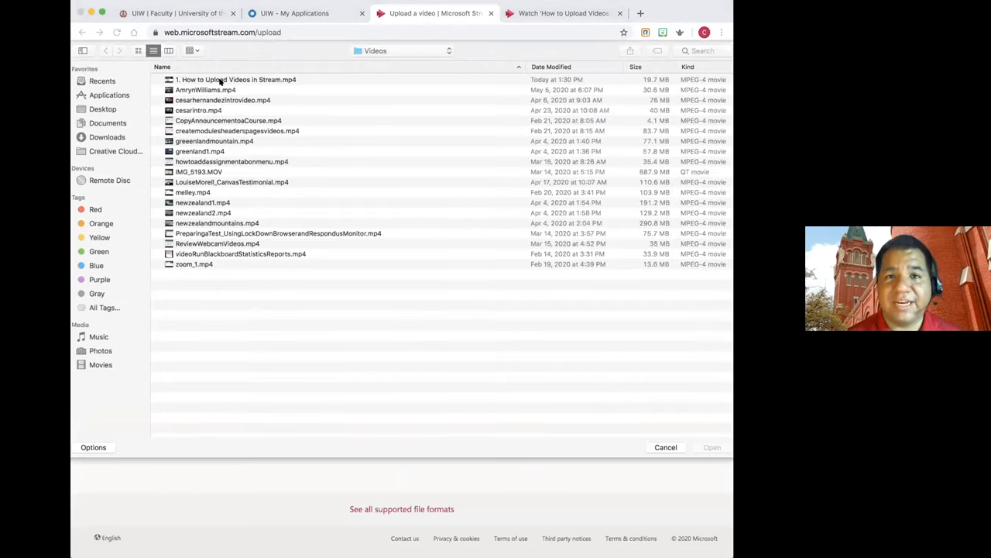
{"action": "left_click", "coordinate": [237, 79]}
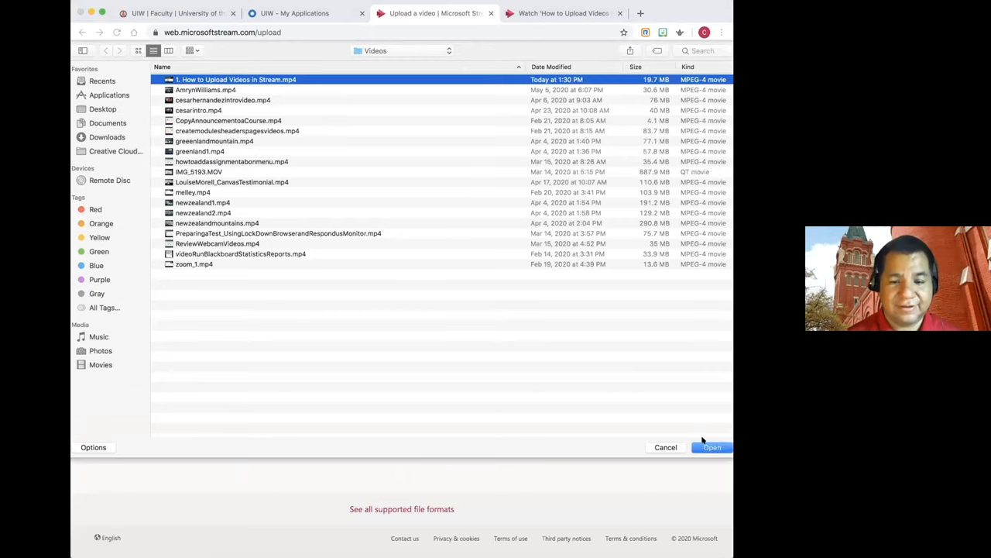
{"action": "left_click", "coordinate": [711, 447]}
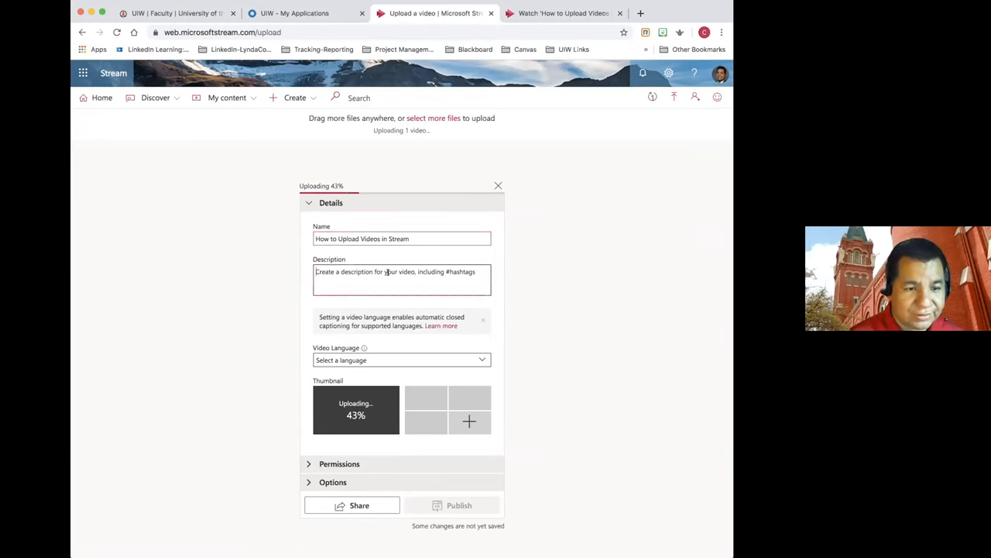
Enter the description 'How to Upload Videos in Stream' and set the video language to English.
{"action": "type", "text": "How to"}
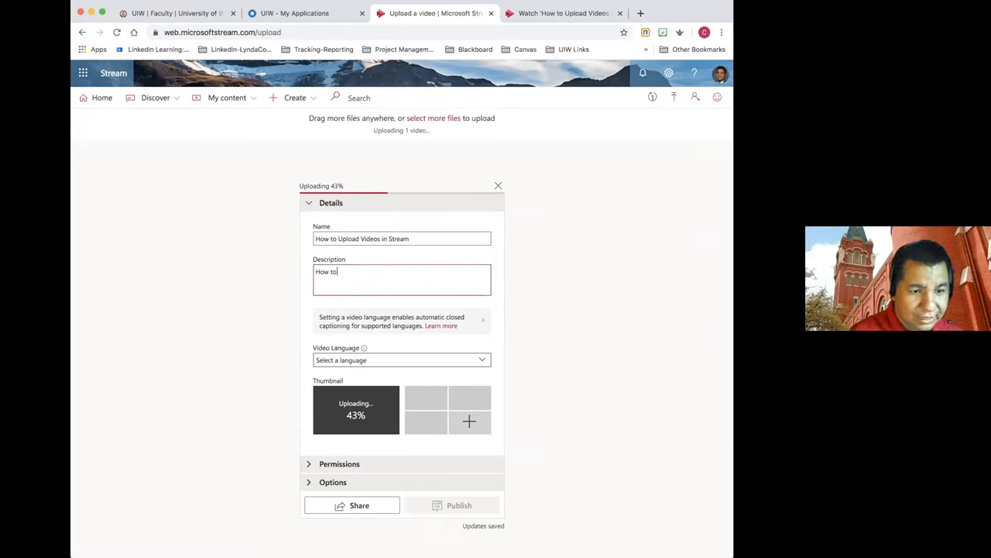
{"action": "type", "text": "Upload"}
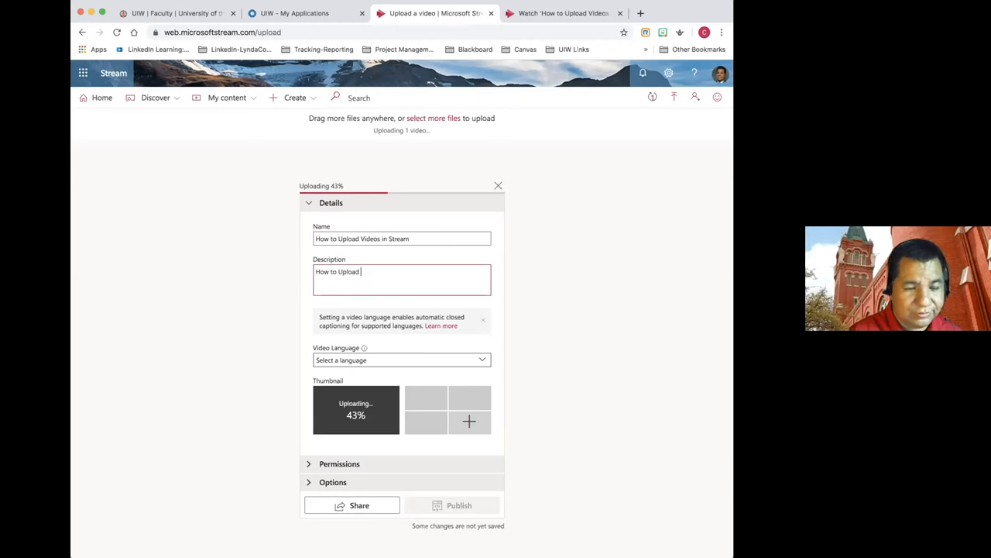
{"action": "type", "text": "Videos in Stream"}
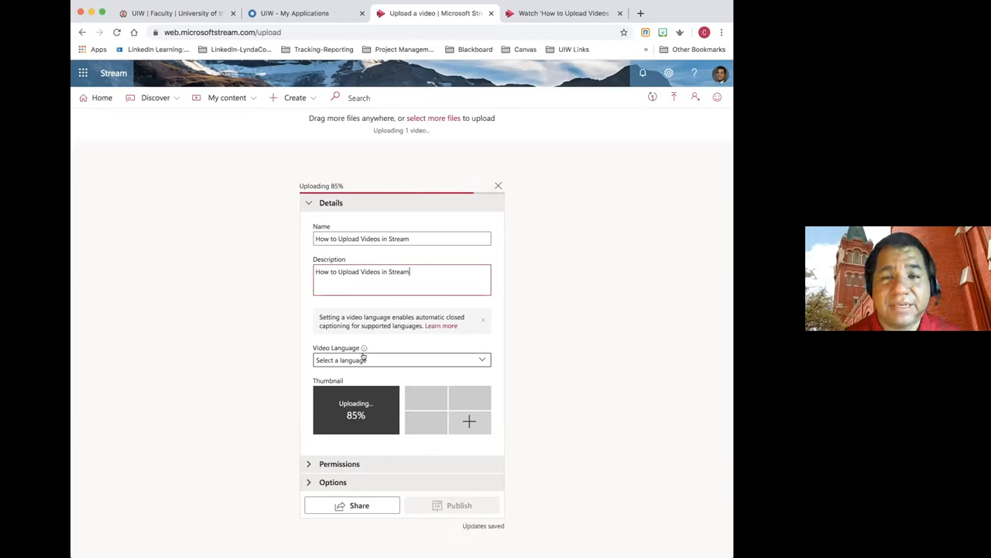
{"action": "mouse_move", "coordinate": [359, 359]}
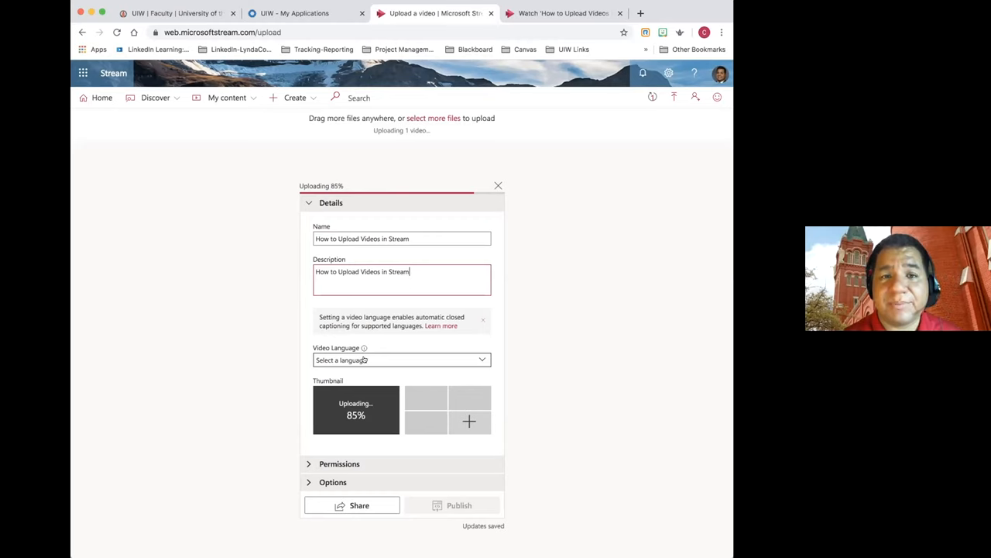
{"action": "left_click", "coordinate": [400, 359]}
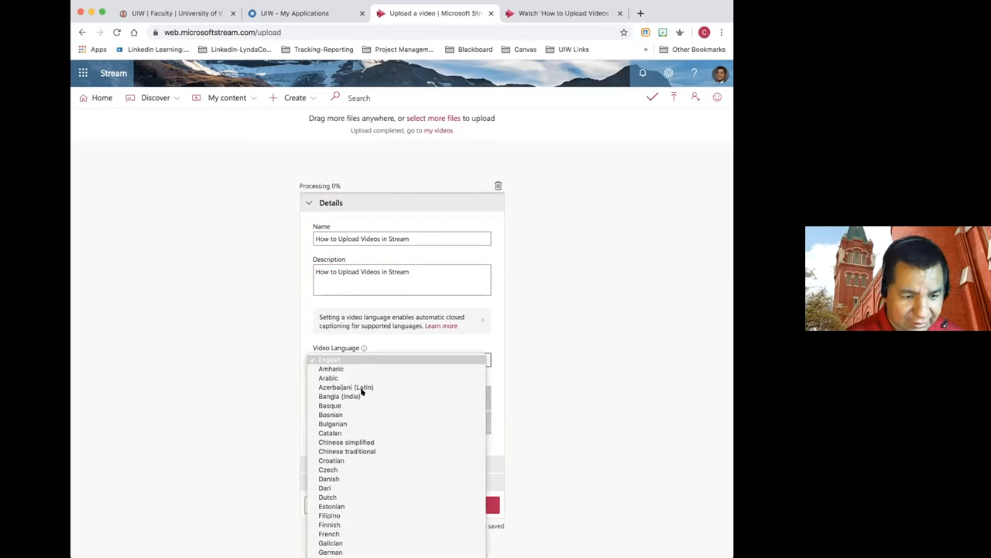
{"action": "mouse_move", "coordinate": [382, 418]}
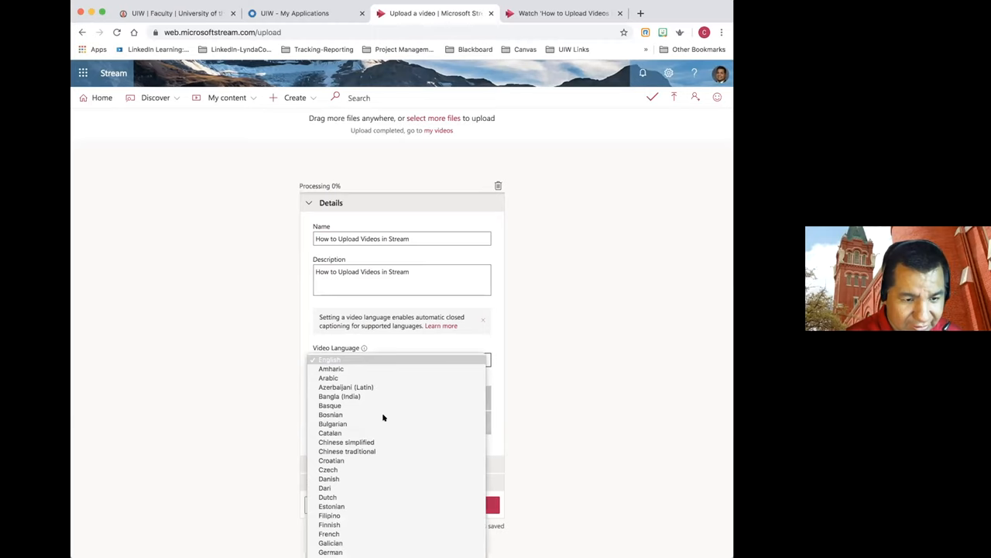
{"action": "left_click", "coordinate": [329, 359]}
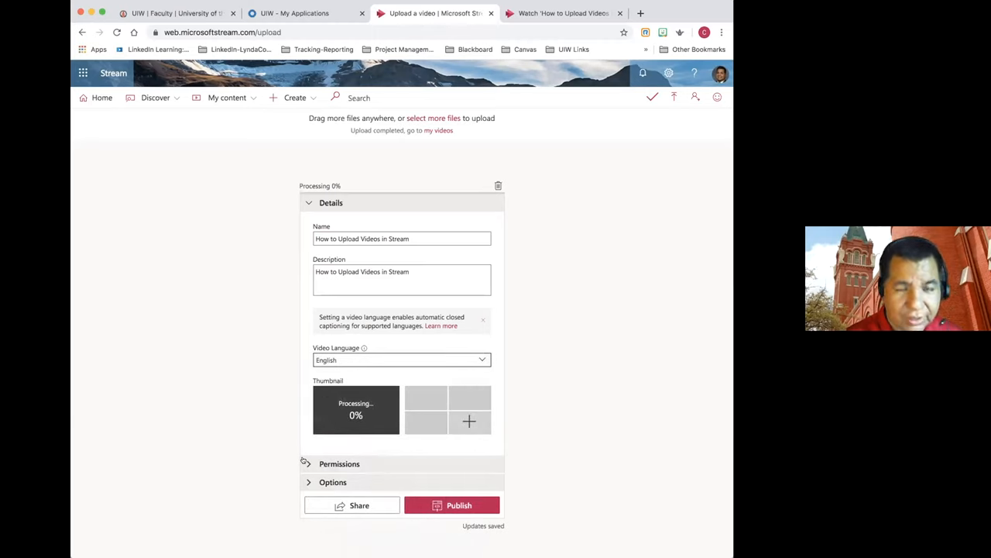
Expand Permissions and uncheck companywide viewing, bringing up the removal confirmation.
{"action": "left_click", "coordinate": [340, 221]}
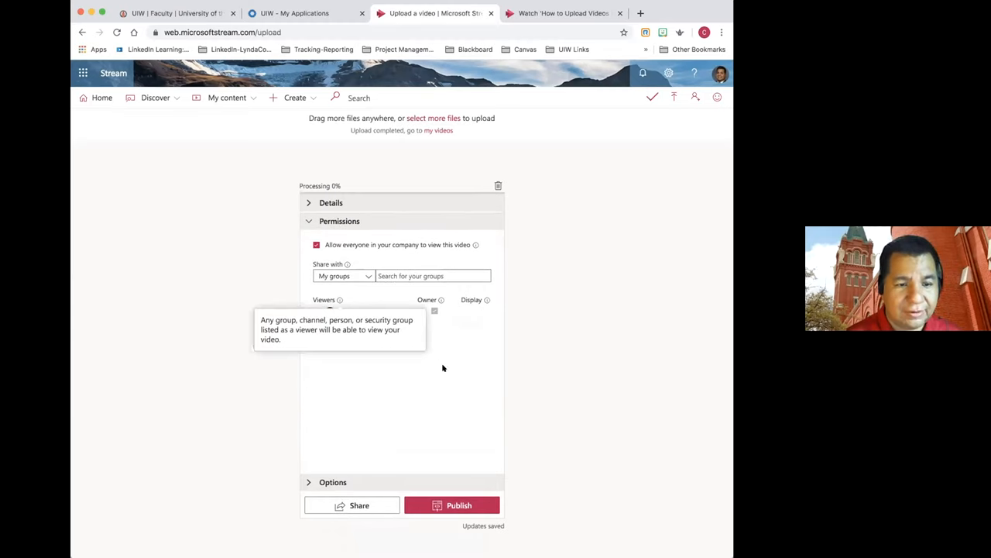
{"action": "mouse_move", "coordinate": [453, 369]}
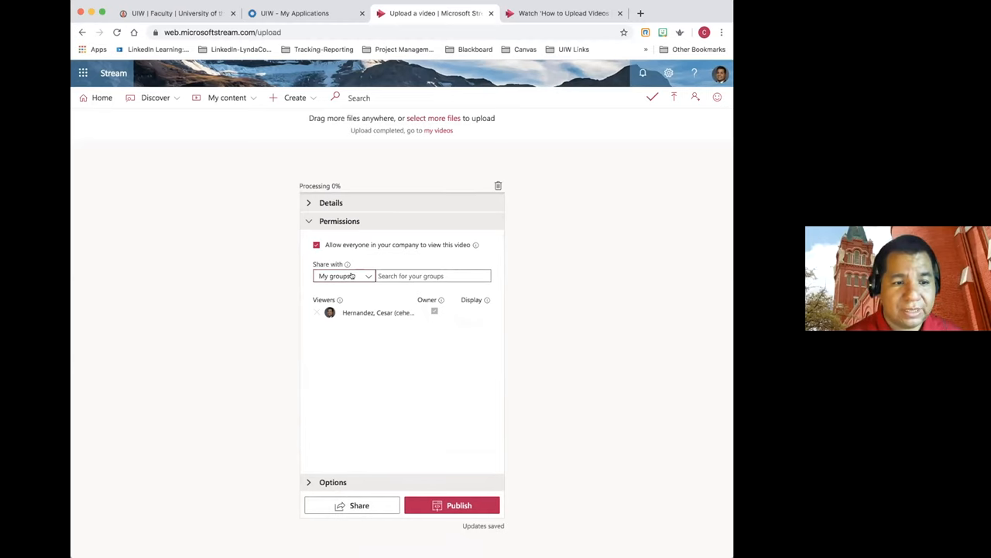
{"action": "left_click", "coordinate": [344, 276]}
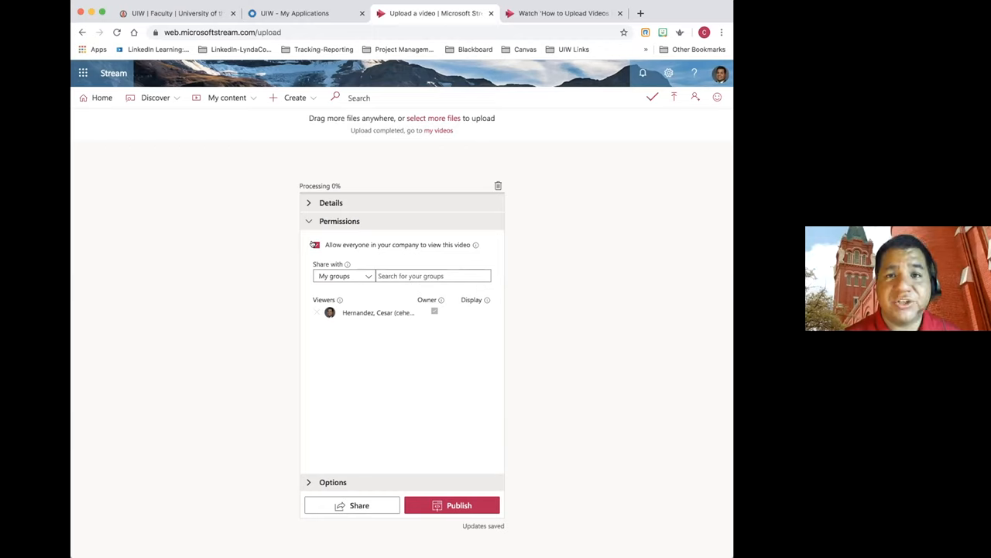
{"action": "left_click", "coordinate": [316, 245]}
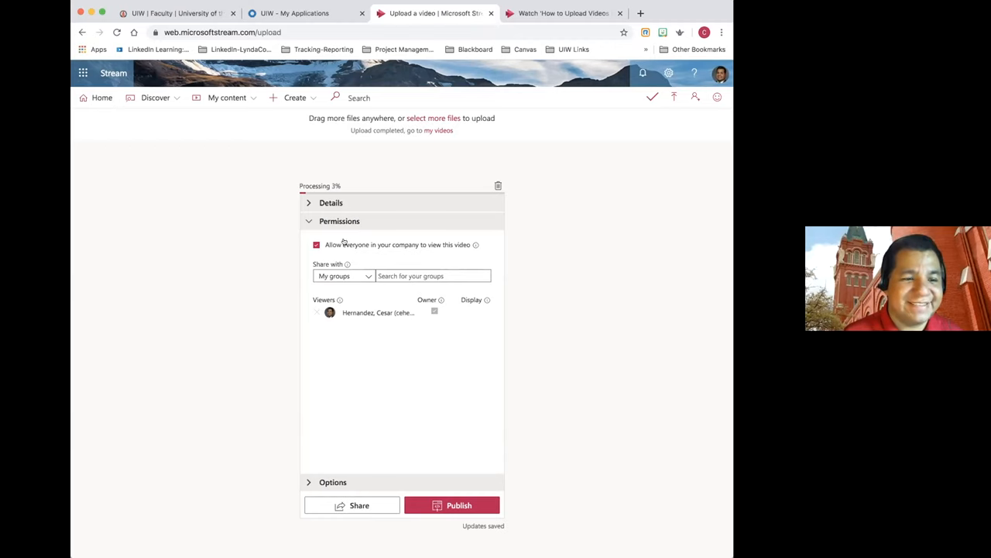
{"action": "left_click", "coordinate": [316, 245]}
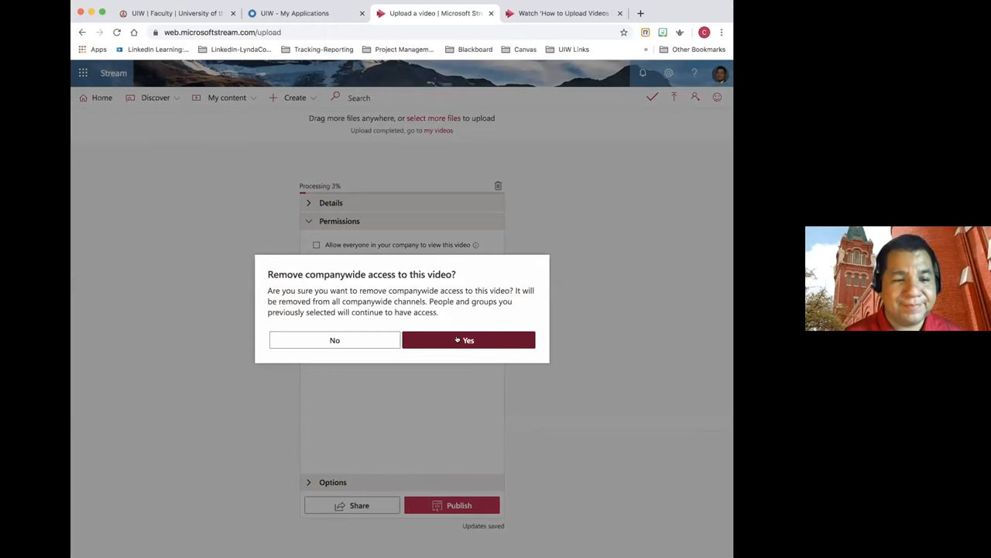
Confirm removing companywide access and expand the Details section again.
{"action": "left_click", "coordinate": [468, 340]}
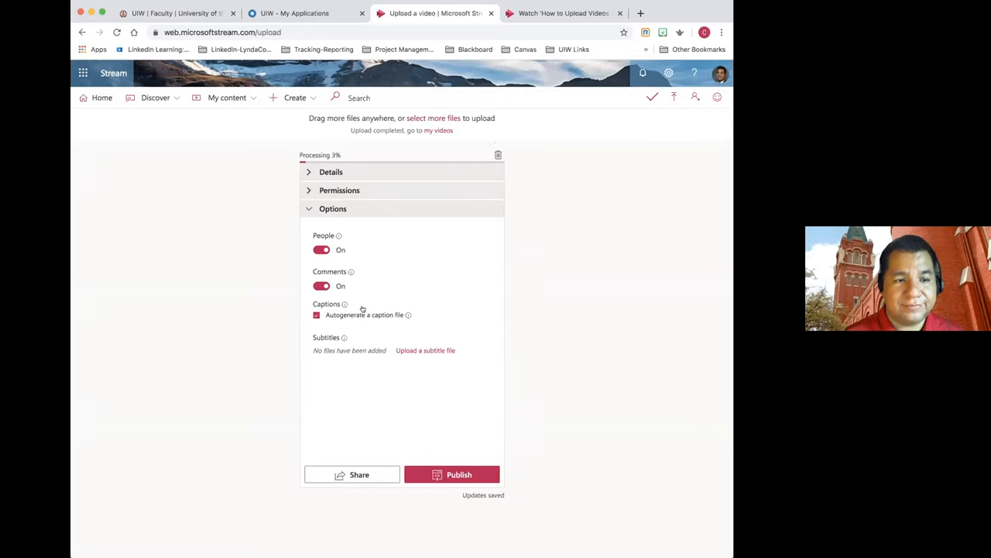
{"action": "left_click", "coordinate": [331, 171]}
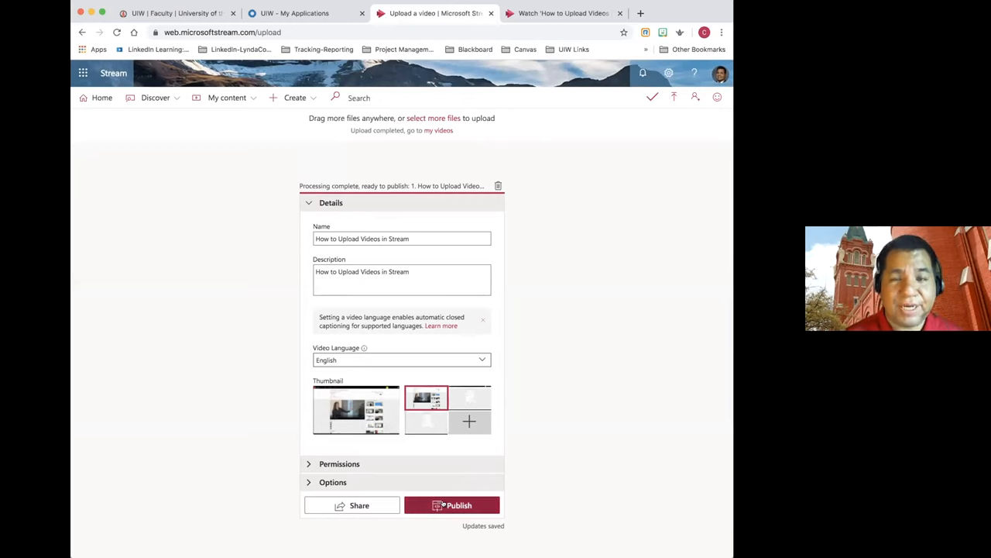
{"action": "left_click", "coordinate": [451, 505]}
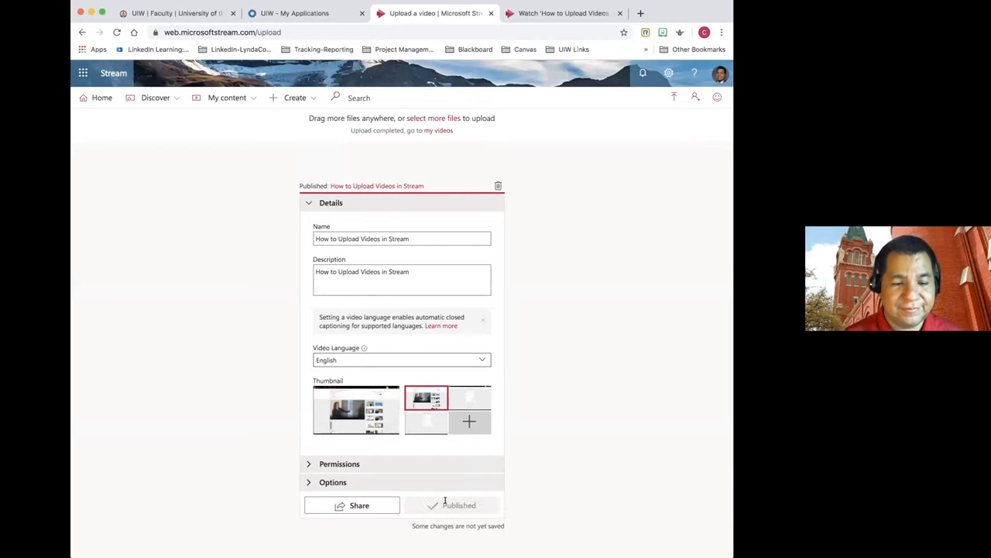
{"action": "left_click", "coordinate": [331, 202]}
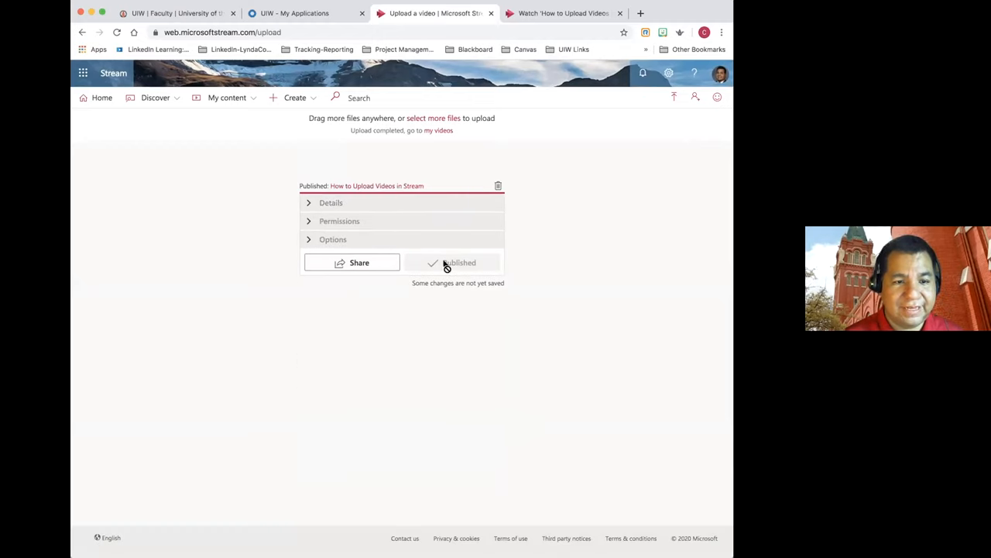
{"action": "left_click", "coordinate": [459, 262]}
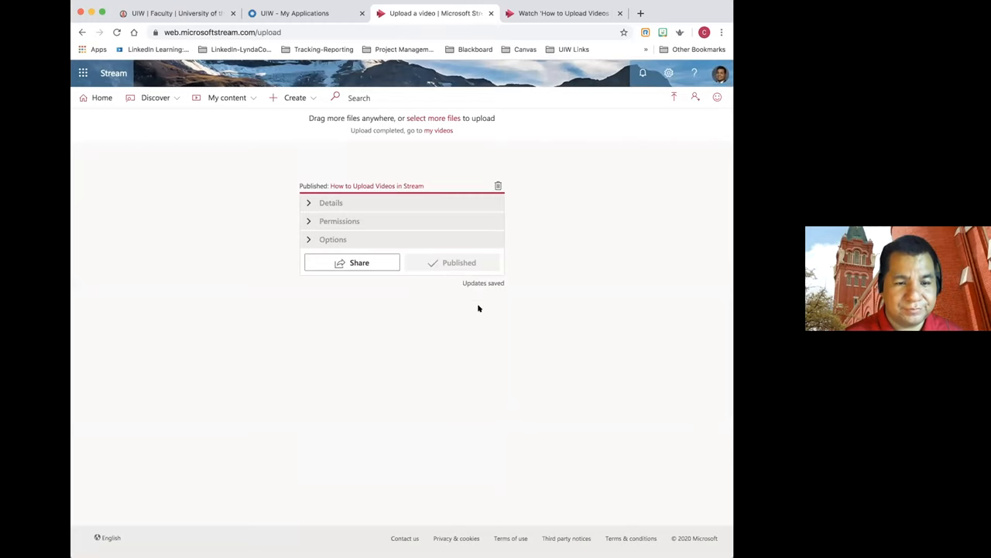
{"action": "mouse_move", "coordinate": [412, 207]}
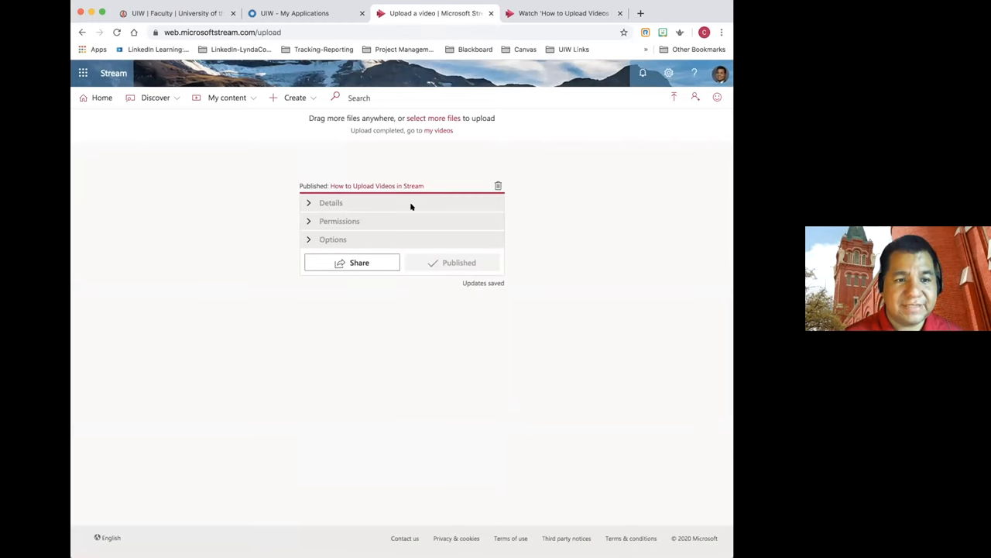
On the uploaded video's watch page, restart playback and pause at 0:07.
{"action": "left_click", "coordinate": [563, 13]}
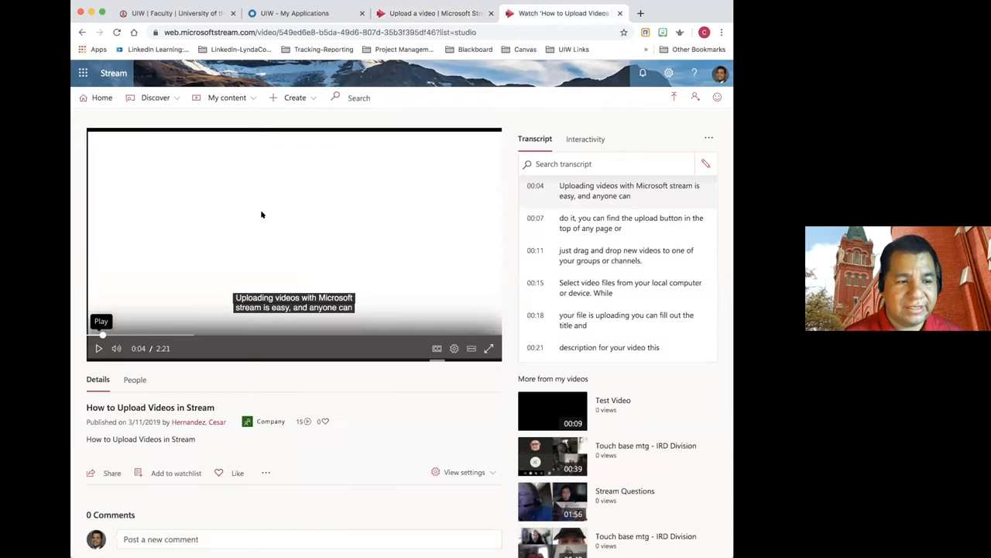
{"action": "left_click", "coordinate": [99, 348]}
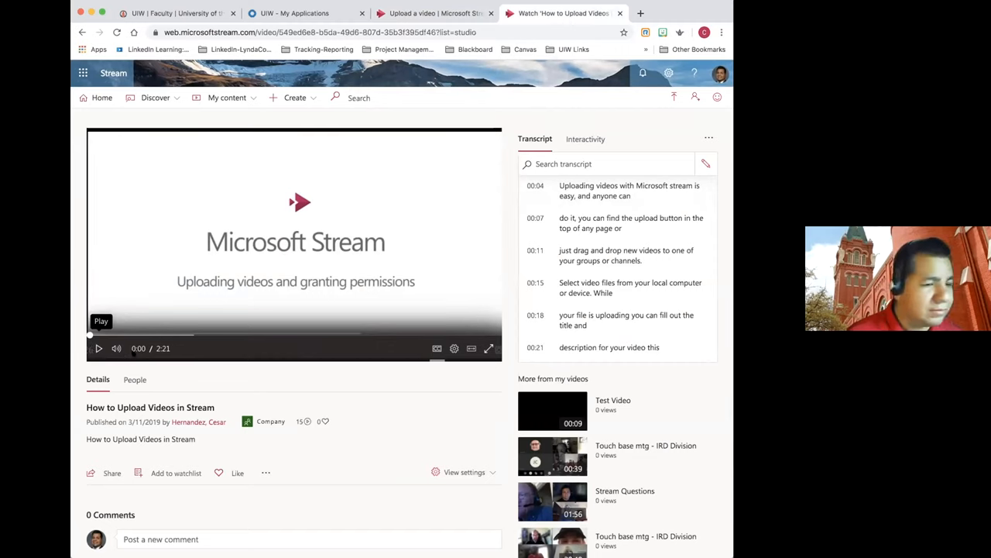
{"action": "left_click", "coordinate": [99, 348]}
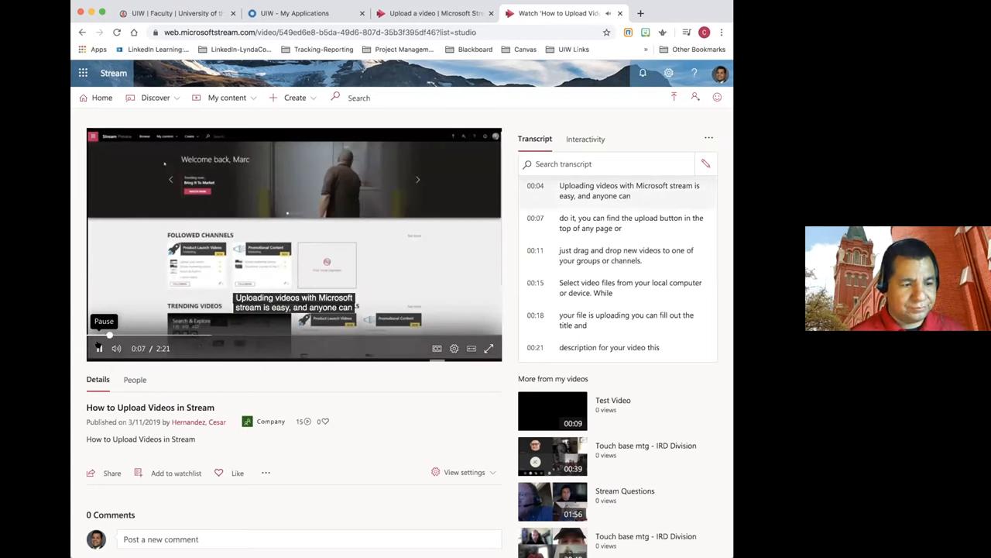
{"action": "left_click", "coordinate": [98, 348]}
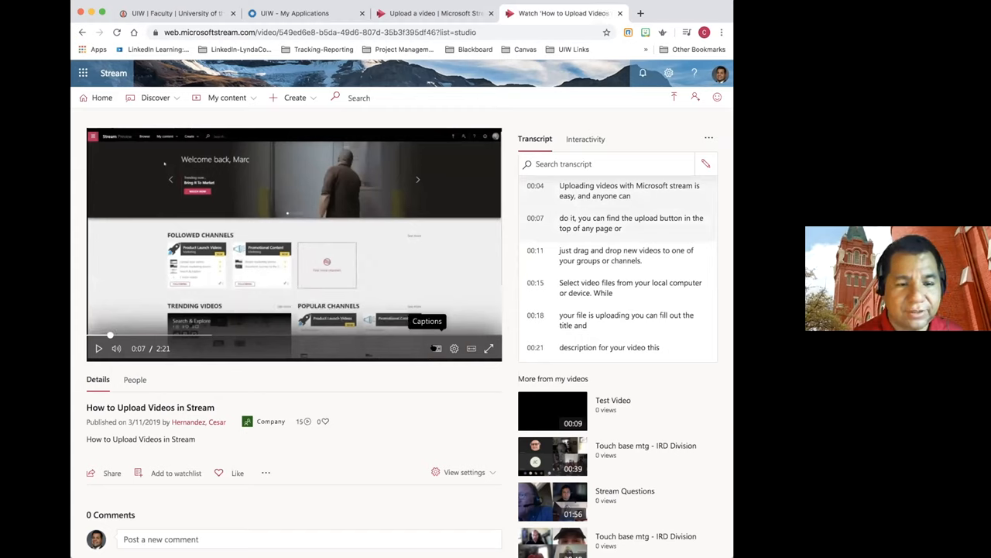
Turn on captions, try the Edit transcript pencil, and scroll down the watch page.
{"action": "left_click", "coordinate": [436, 347]}
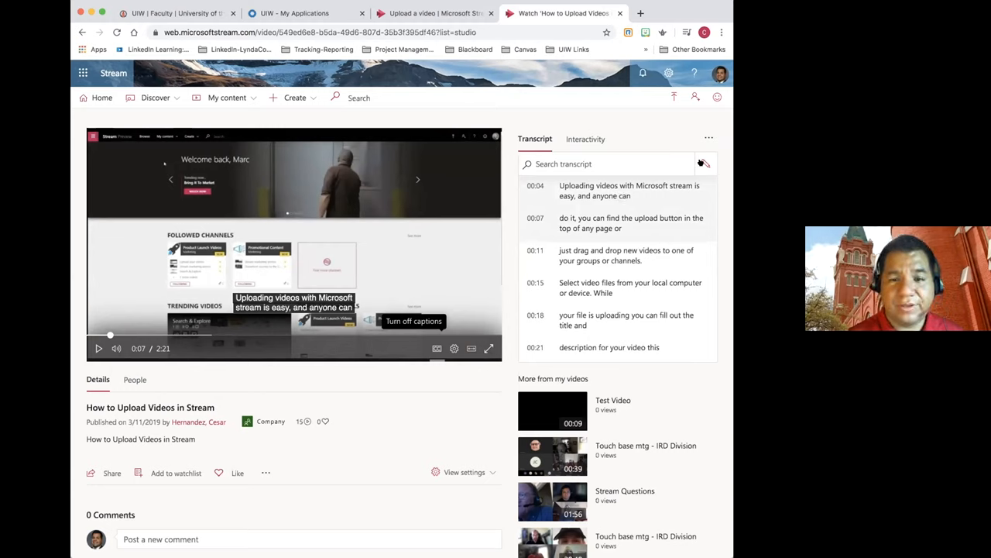
{"action": "mouse_move", "coordinate": [701, 164]}
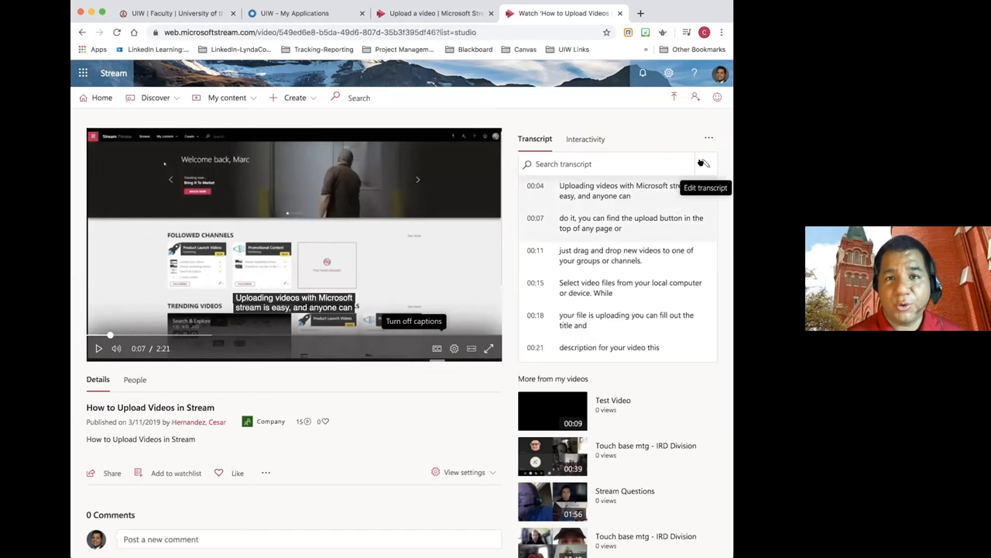
{"action": "left_click", "coordinate": [705, 163]}
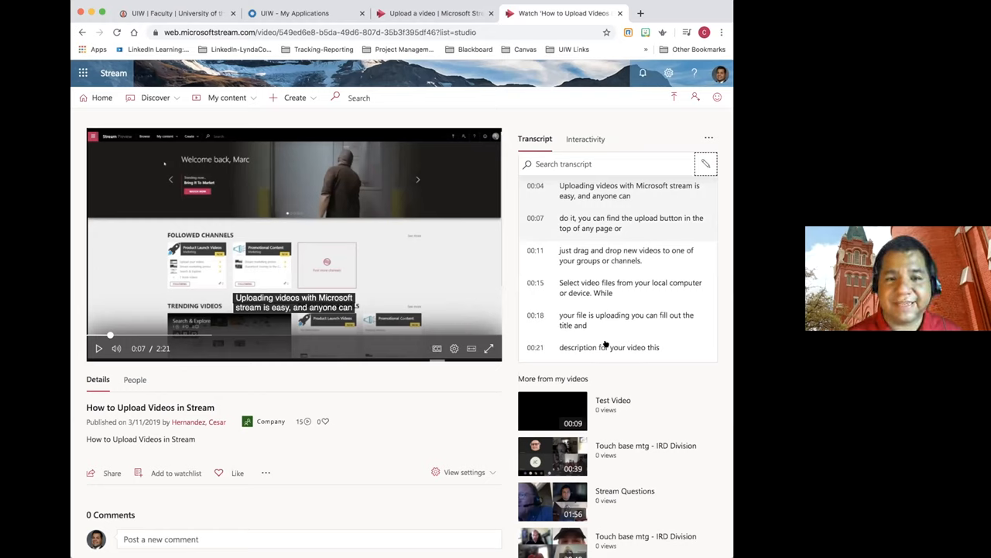
{"action": "scroll", "scroll_direction": "down", "scroll_amount": 3}
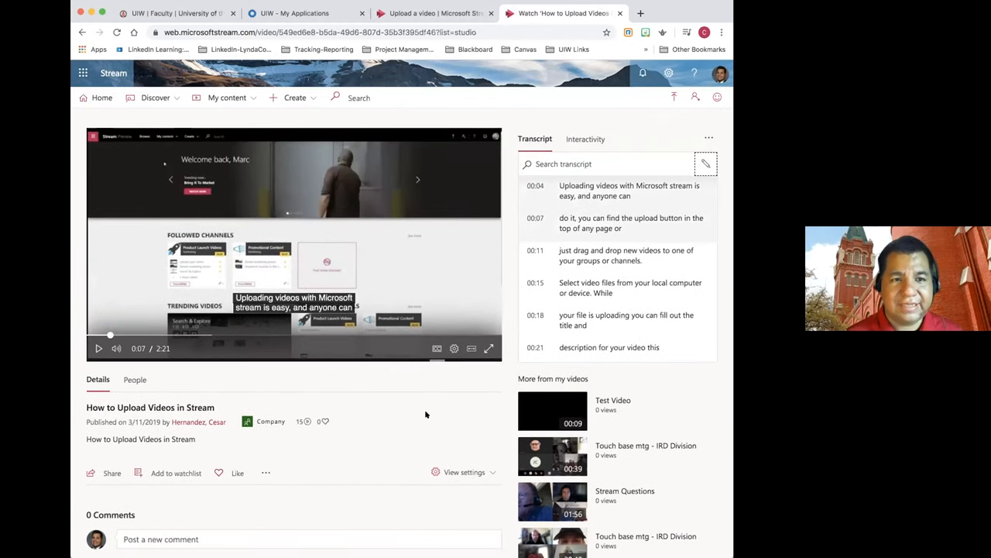
{"action": "mouse_move", "coordinate": [463, 414]}
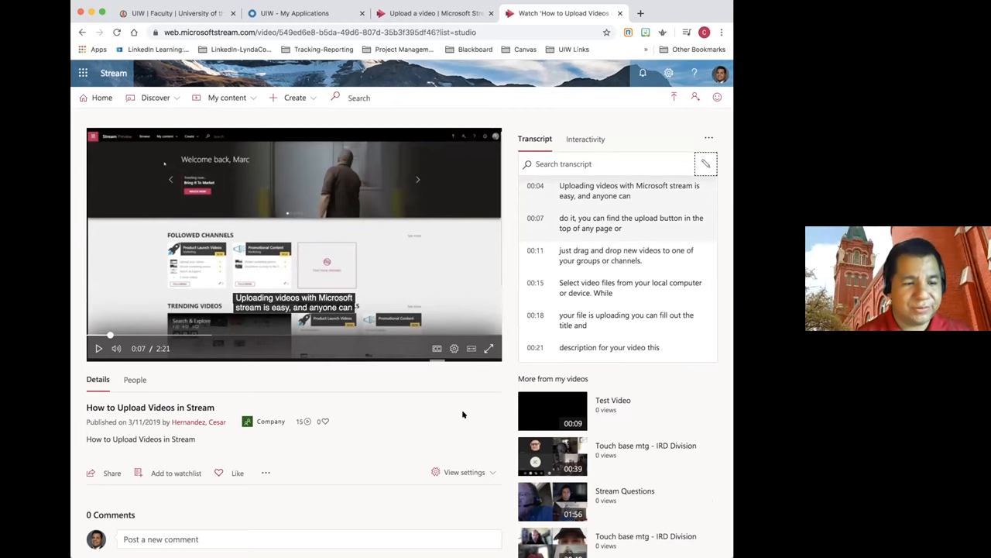
{"action": "scroll", "scroll_direction": "down", "scroll_amount": 3}
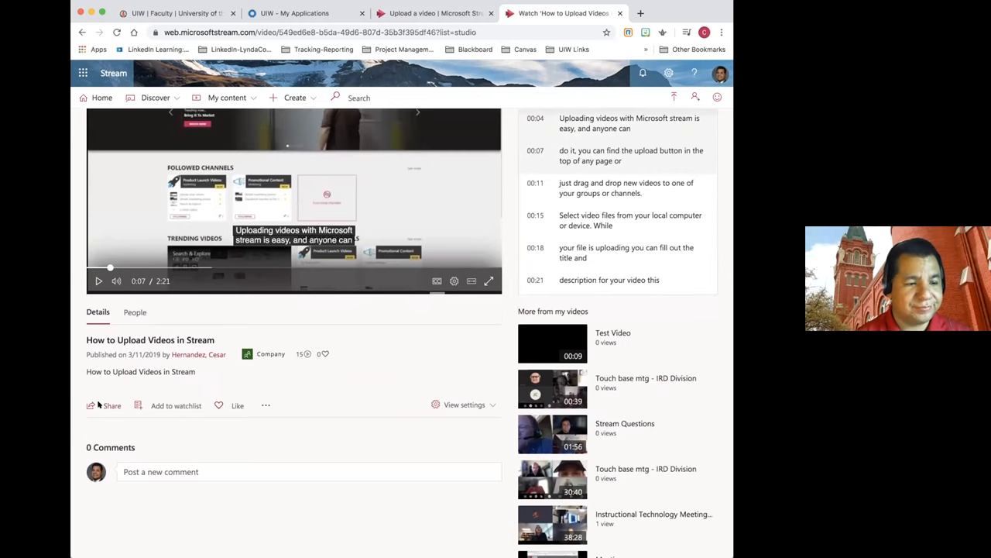
Copy the video's direct link from the Share window, then close it.
{"action": "left_click", "coordinate": [104, 405]}
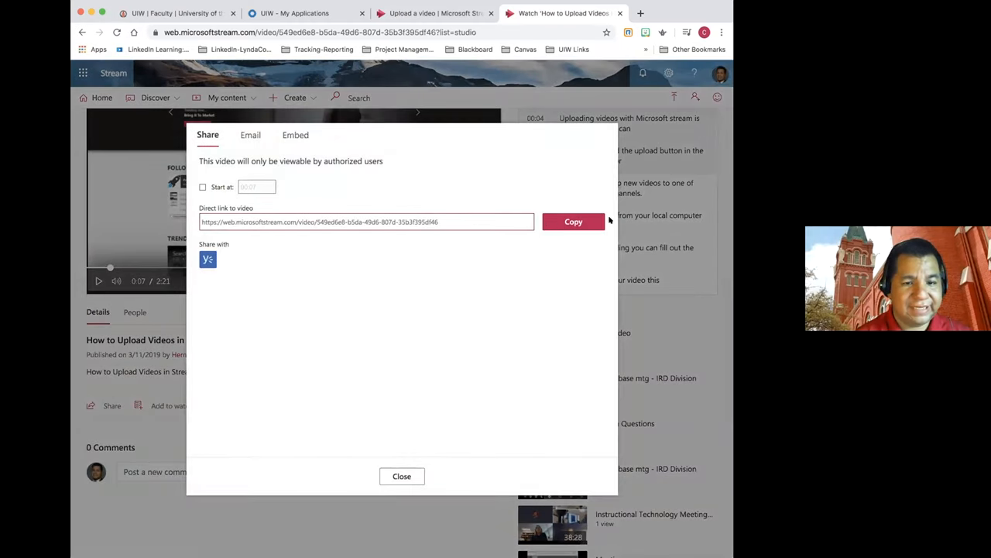
{"action": "left_click", "coordinate": [364, 222]}
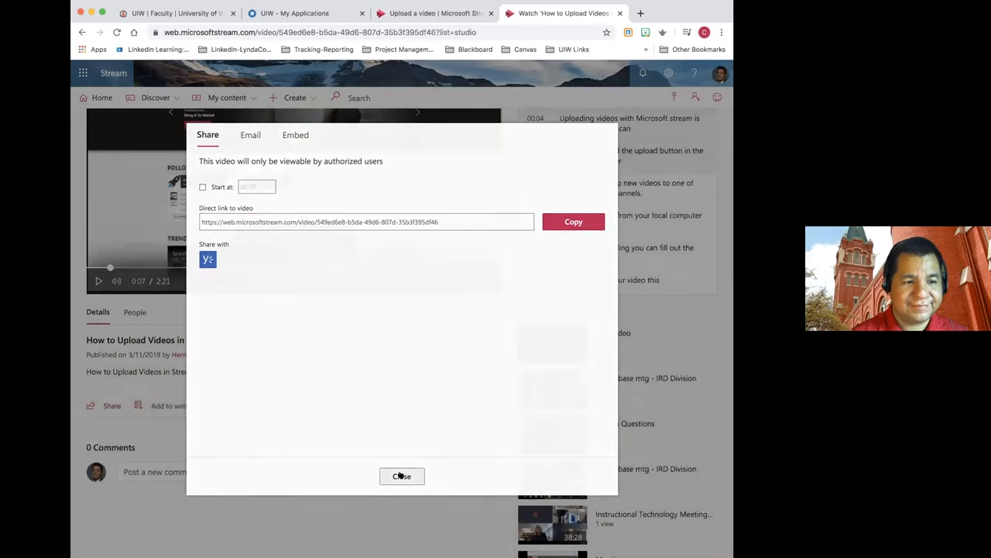
{"action": "left_click", "coordinate": [401, 476]}
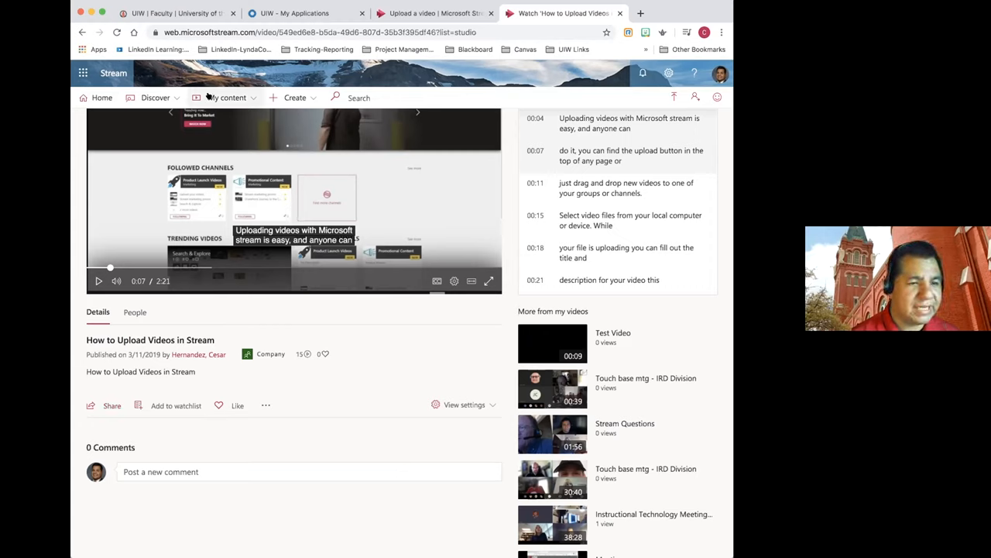
{"action": "left_click", "coordinate": [227, 98]}
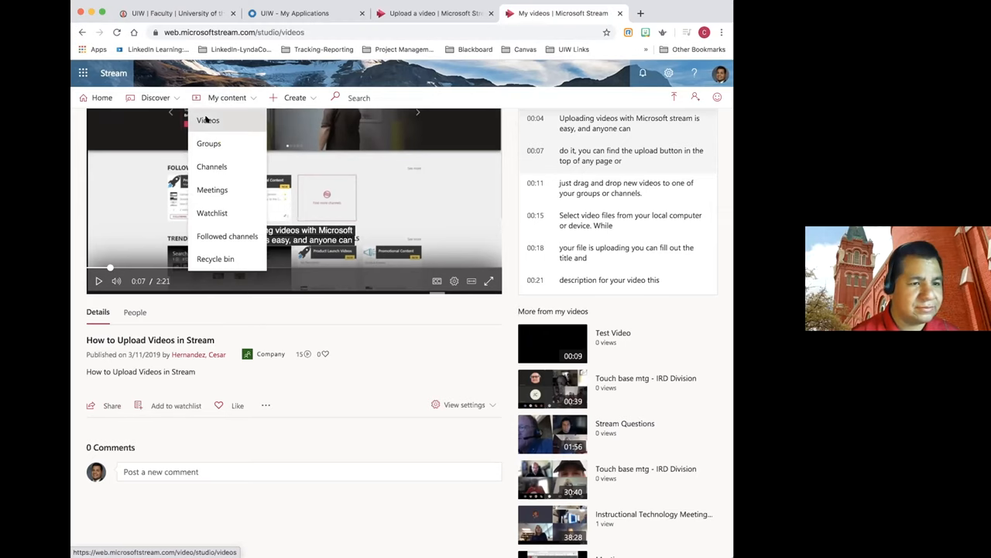
{"action": "left_click", "coordinate": [208, 120]}
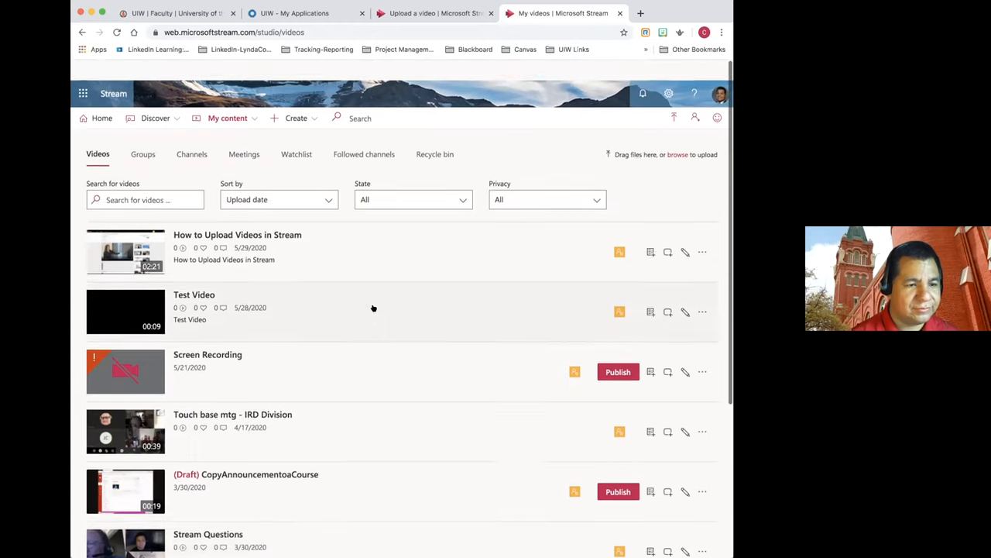
{"action": "scroll", "scroll_direction": "down", "scroll_amount": 3}
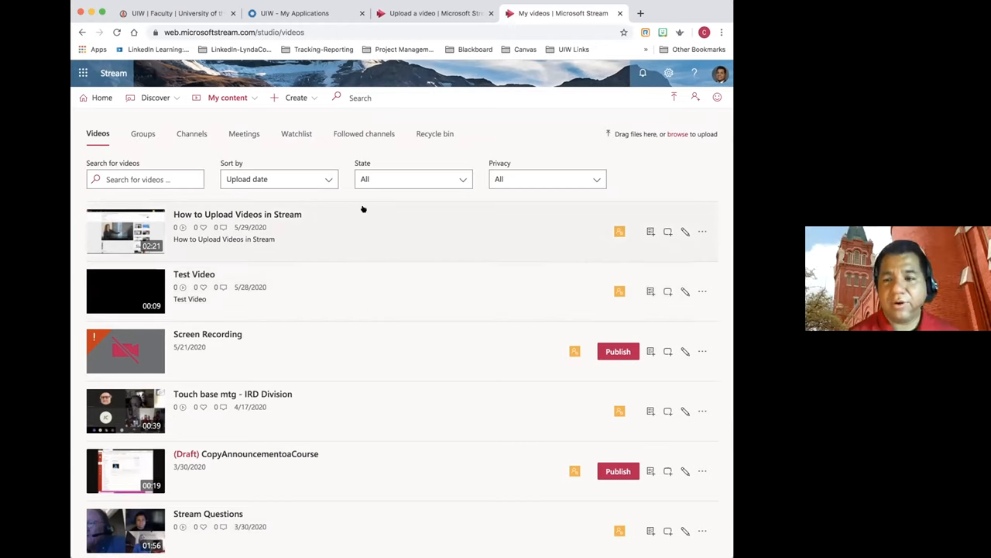
{"action": "mouse_move", "coordinate": [325, 125]}
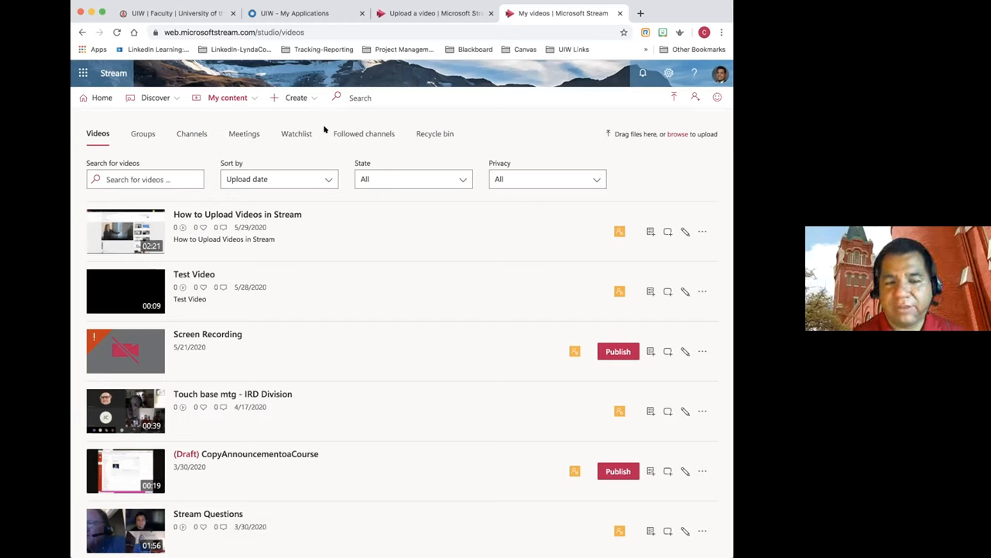
{"action": "mouse_move", "coordinate": [401, 169]}
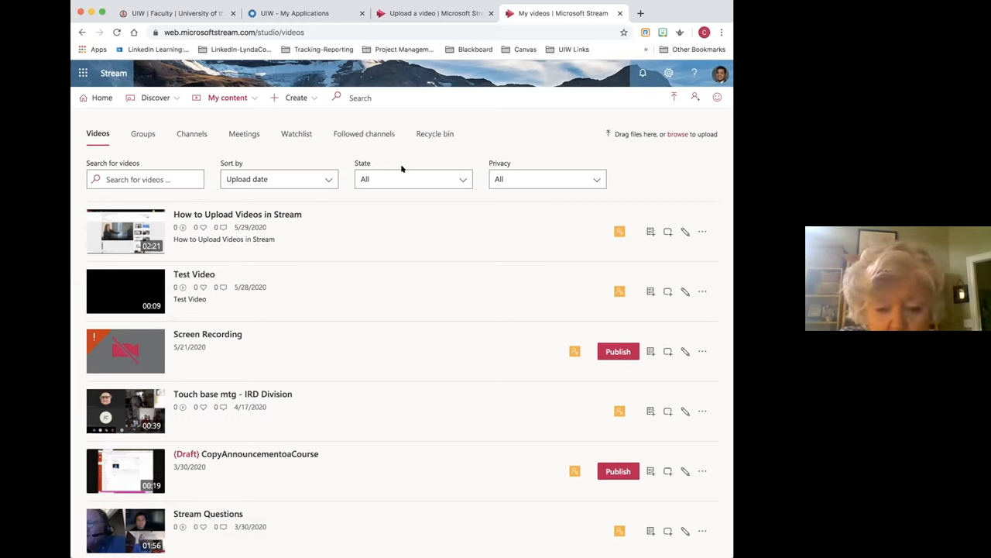
{"action": "mouse_move", "coordinate": [354, 186]}
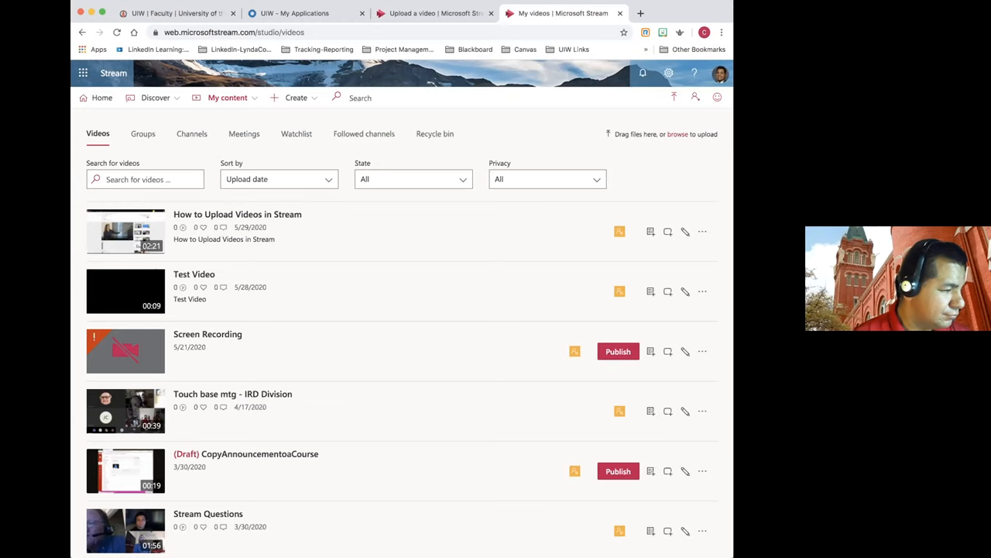
{"action": "mouse_move", "coordinate": [499, 296]}
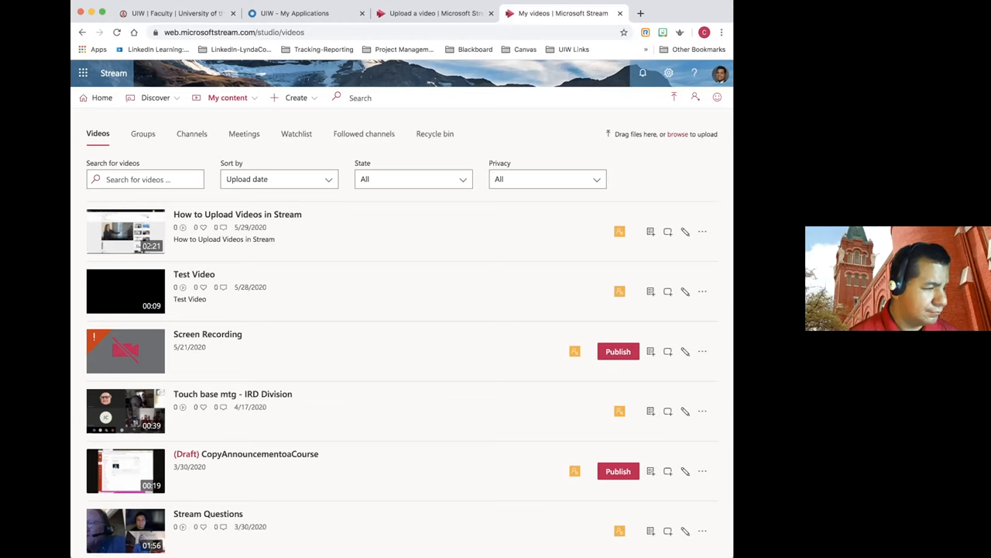
Load more older videos and open the YouCanBook.me office-hours booking video.
{"action": "scroll", "scroll_direction": "down", "scroll_amount": 3}
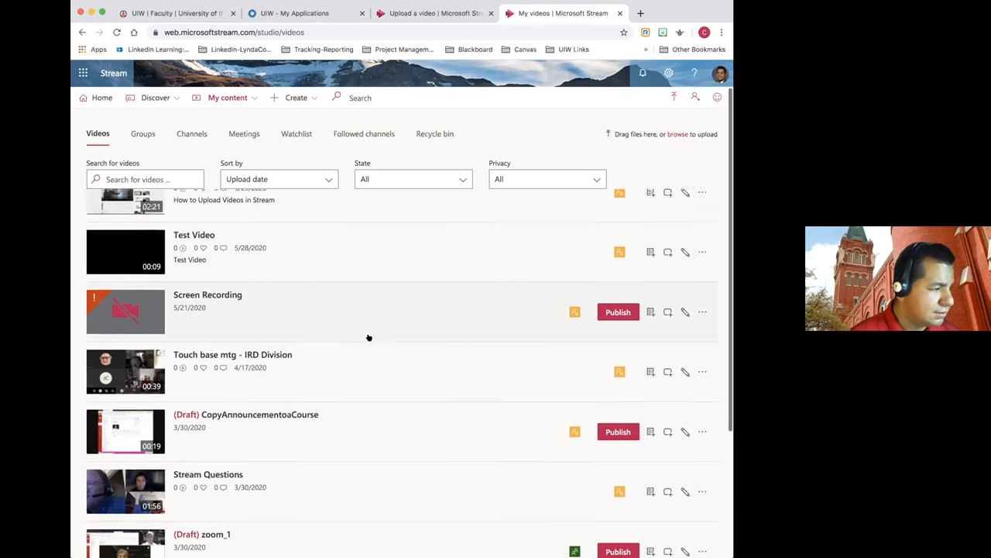
{"action": "scroll", "scroll_direction": "down", "scroll_amount": 3}
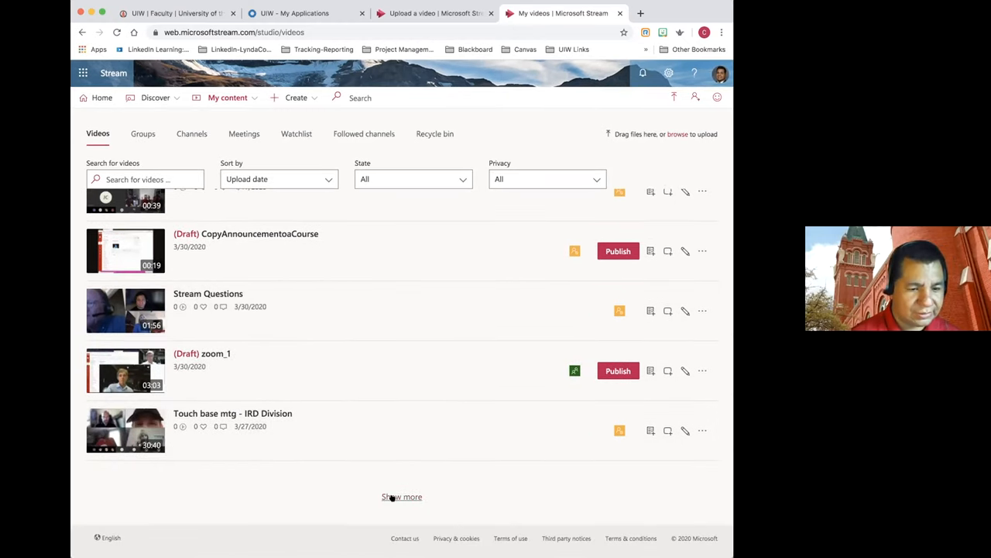
{"action": "left_click", "coordinate": [434, 13]}
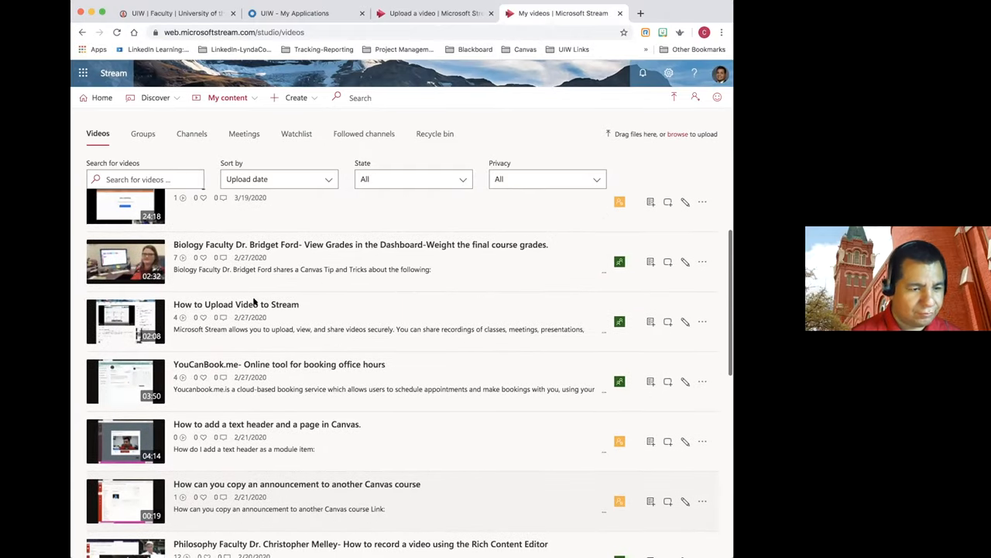
{"action": "left_click", "coordinate": [279, 364]}
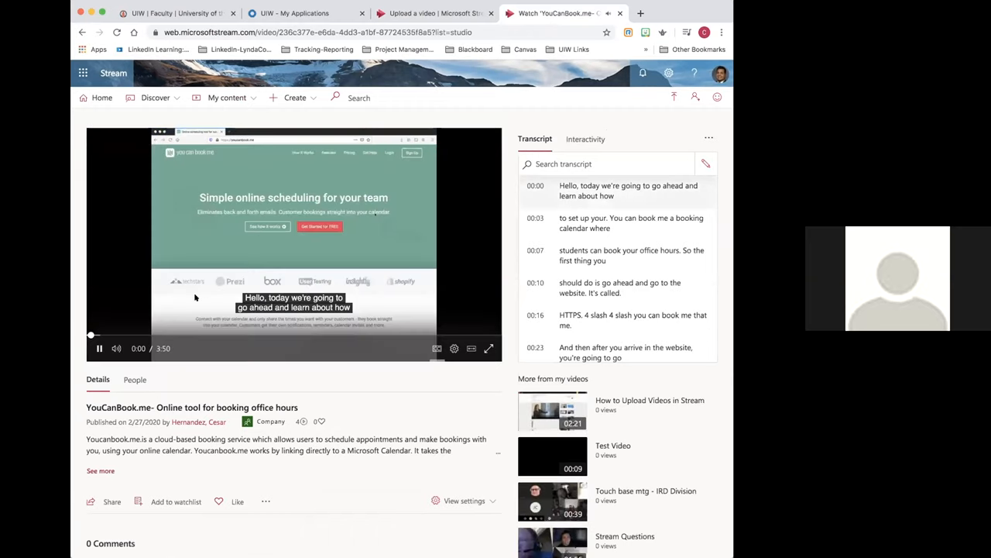
Start the selection at the transcript's first line and scroll through to the goodbye.
{"action": "left_click", "coordinate": [99, 348]}
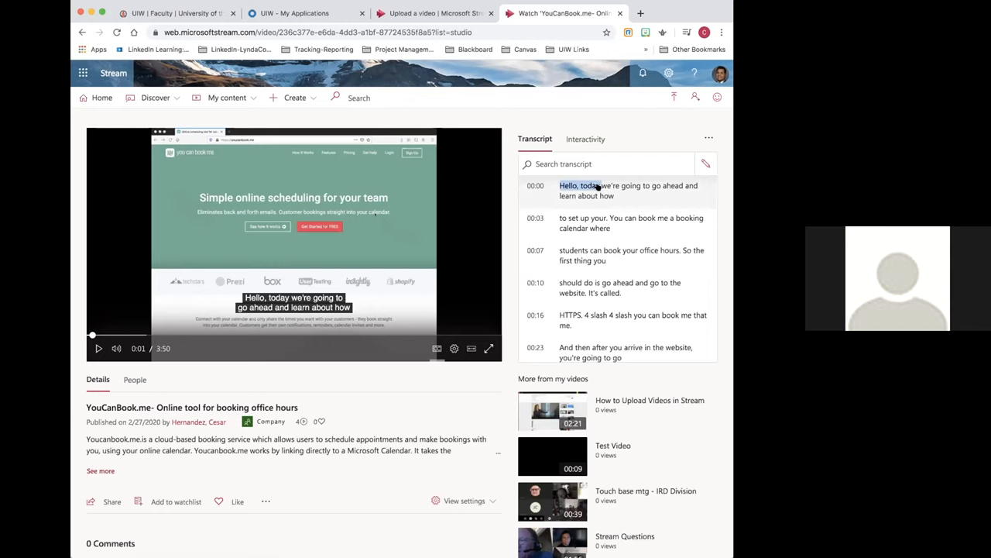
{"action": "scroll", "scroll_direction": "down", "scroll_amount": 3}
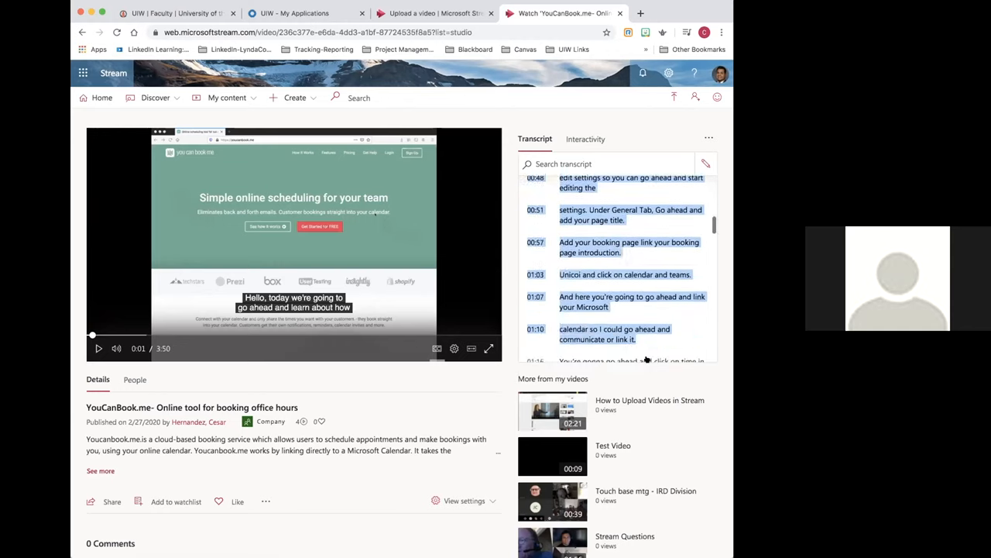
{"action": "scroll", "scroll_direction": "down", "scroll_amount": 3}
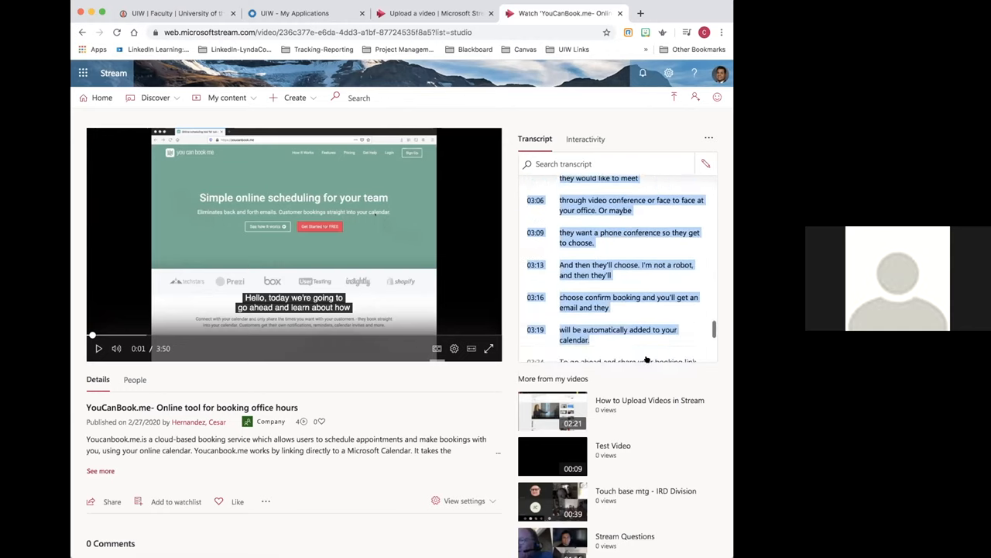
{"action": "scroll", "scroll_direction": "down", "scroll_amount": 3}
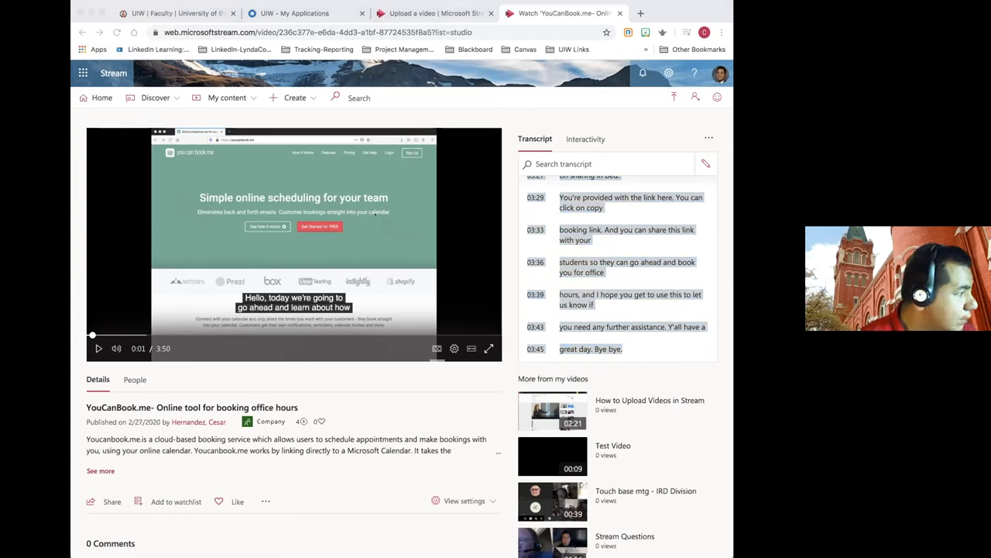
{"action": "mouse_move", "coordinate": [419, 258]}
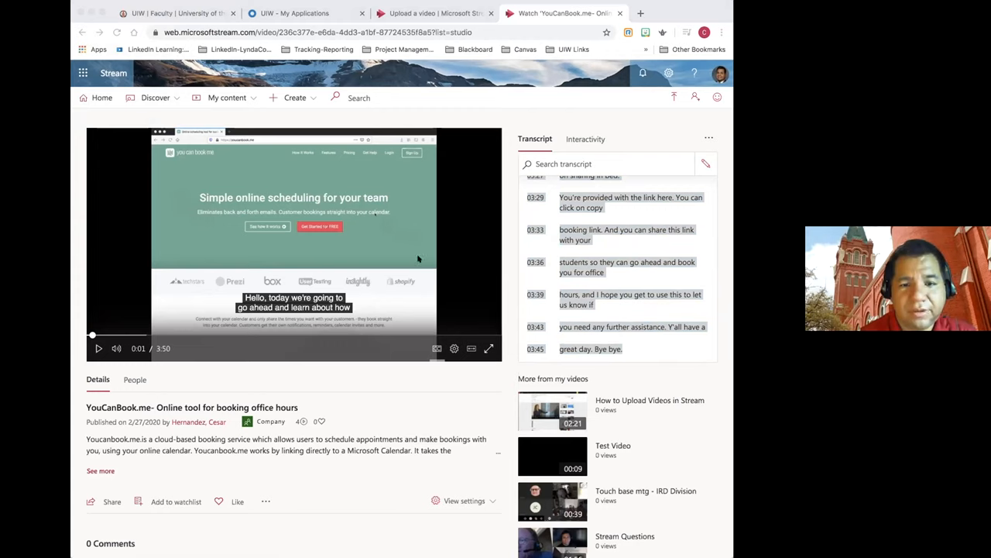
{"action": "mouse_move", "coordinate": [636, 255]}
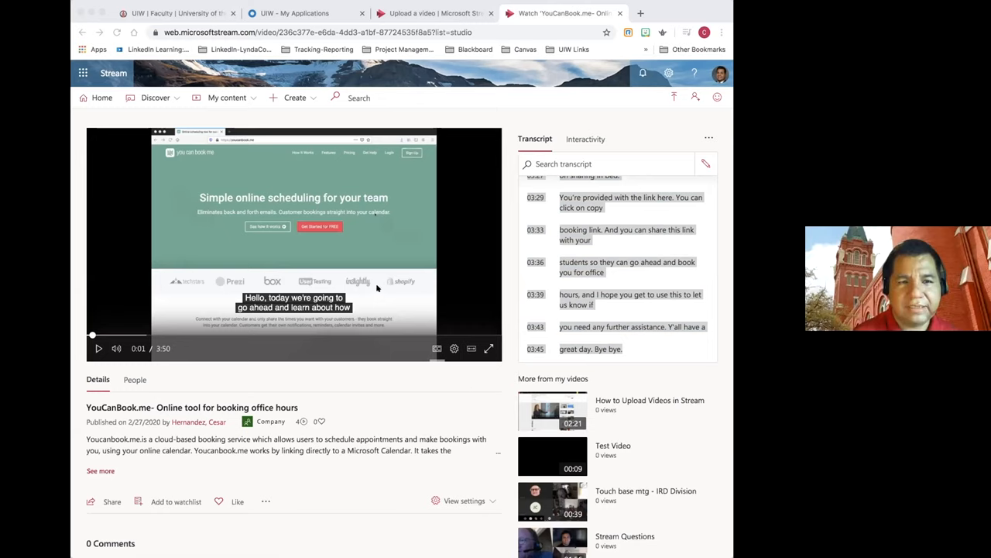
{"action": "mouse_move", "coordinate": [468, 385]}
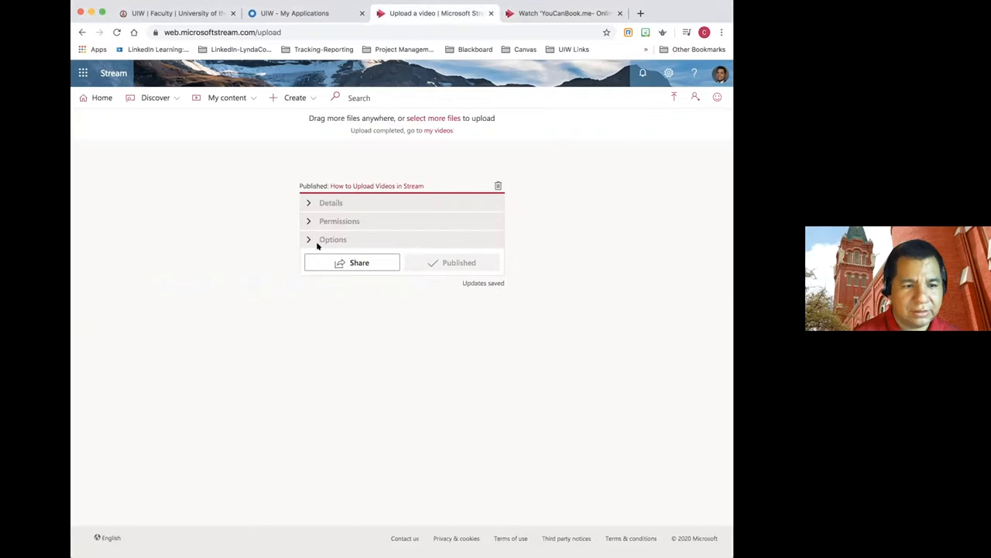
Choose Upload video from the Create menu after briefly returning to Stream home.
{"action": "left_click", "coordinate": [295, 98]}
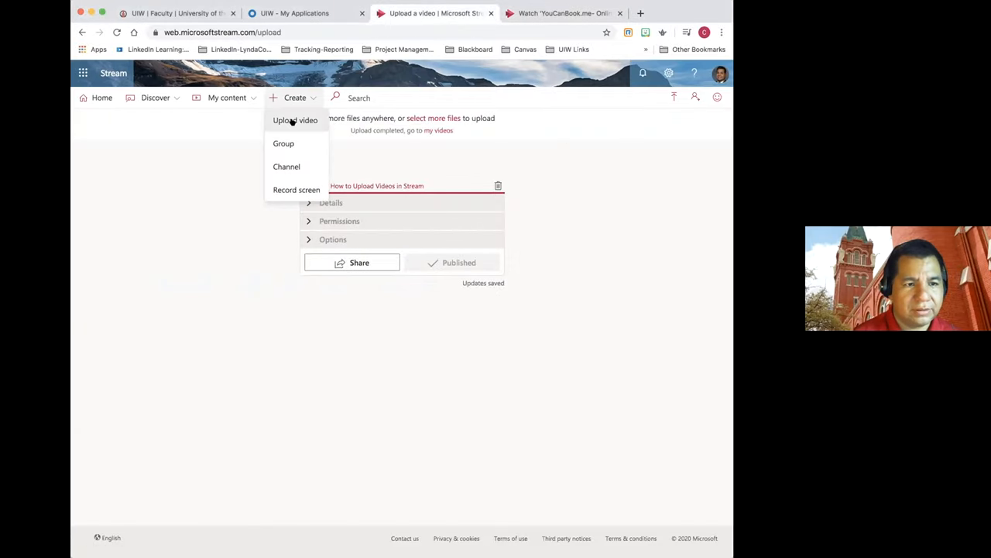
{"action": "left_click", "coordinate": [255, 125]}
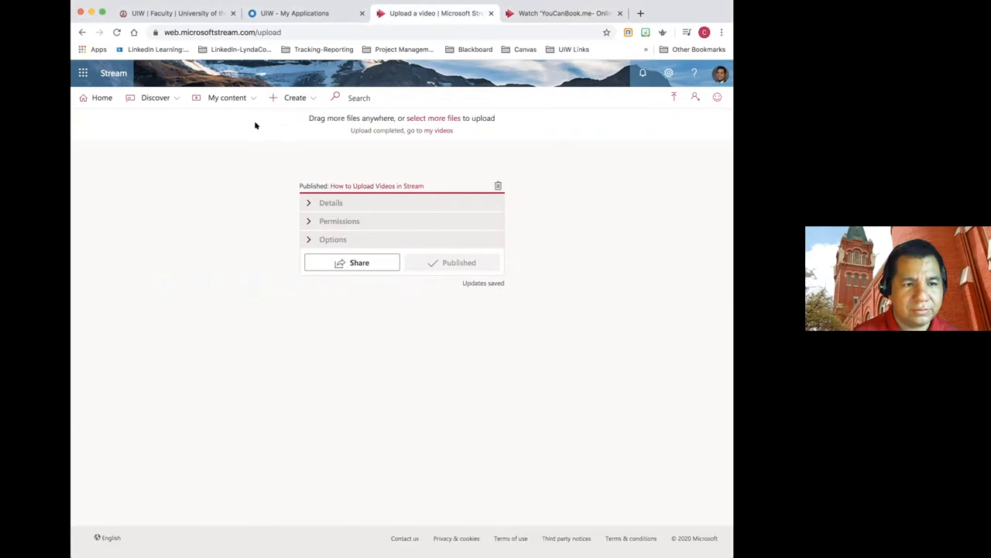
{"action": "mouse_move", "coordinate": [289, 120]}
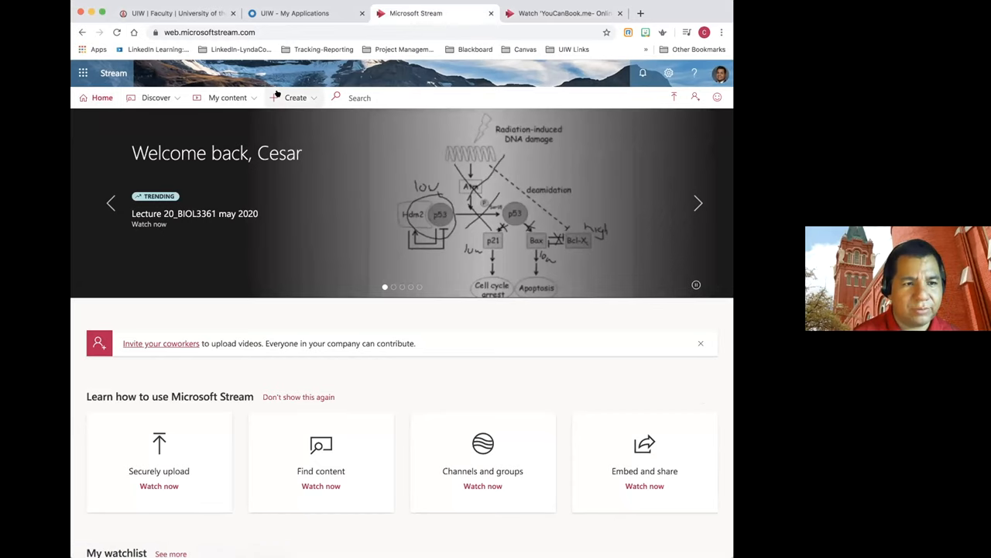
{"action": "left_click", "coordinate": [296, 96]}
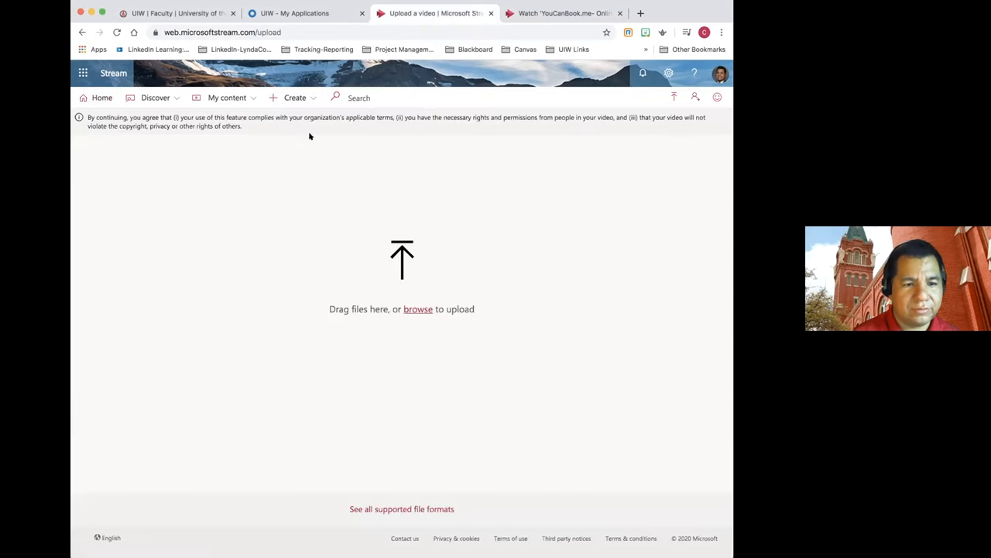
Upload cesarintro.mp4 and expand Options showing People, Comments, Captions and Subtitles.
{"action": "left_click", "coordinate": [417, 309]}
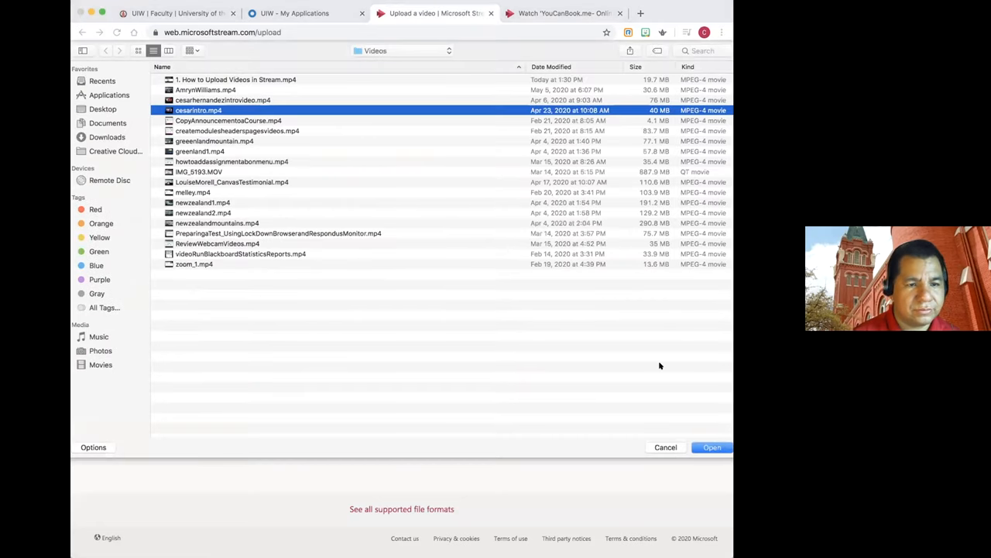
{"action": "left_click", "coordinate": [711, 447]}
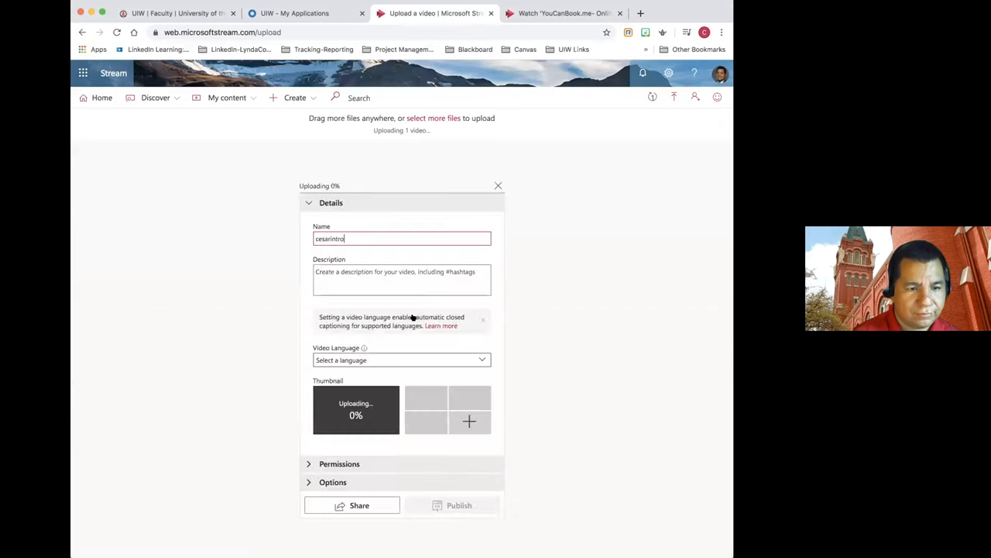
{"action": "scroll", "scroll_direction": "down", "scroll_amount": 3}
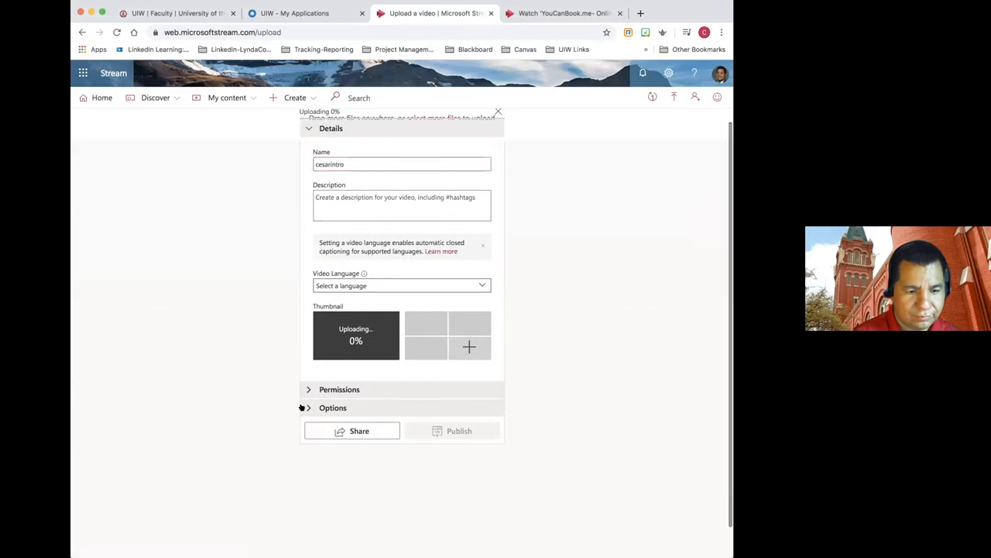
{"action": "left_click", "coordinate": [332, 407]}
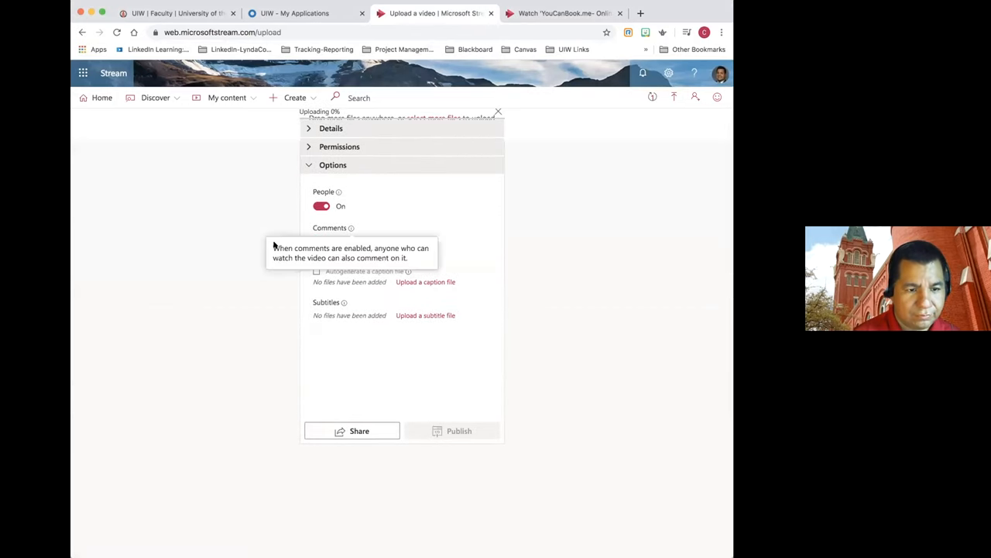
{"action": "left_click", "coordinate": [340, 146]}
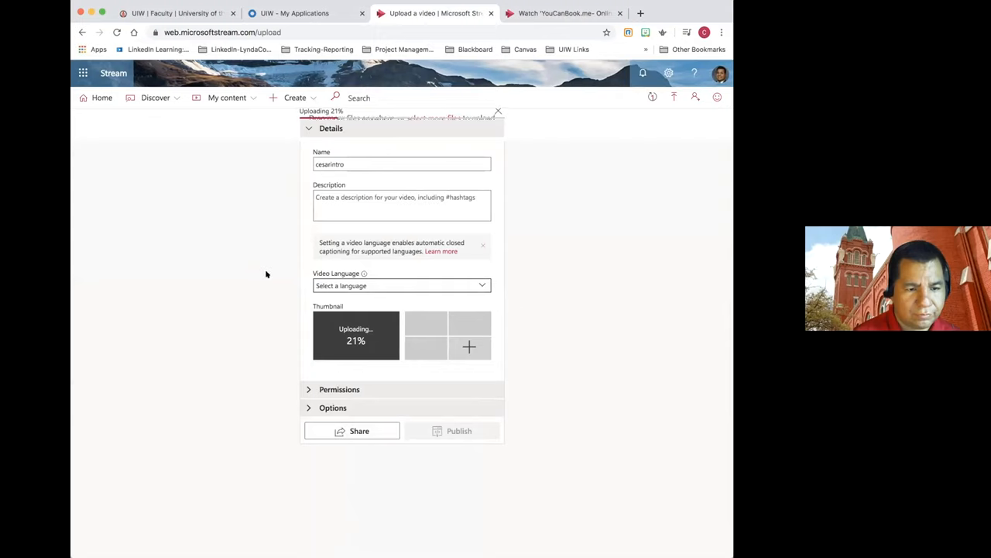
{"action": "left_click", "coordinate": [332, 408]}
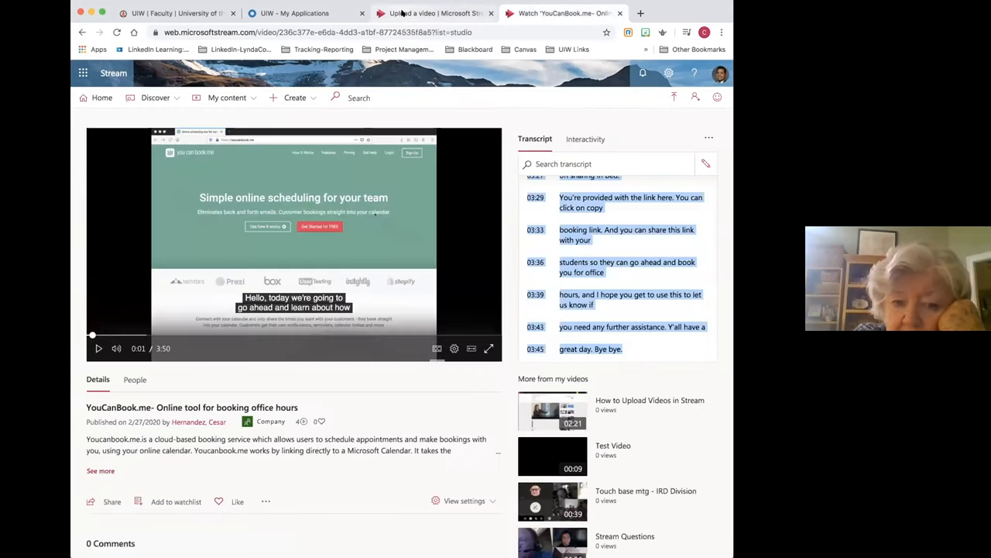
{"action": "left_click", "coordinate": [434, 13]}
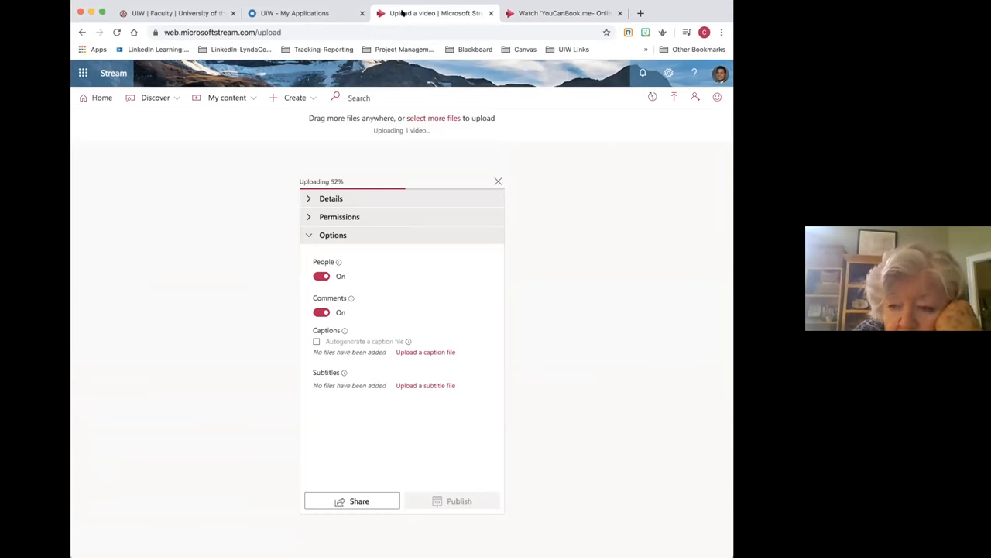